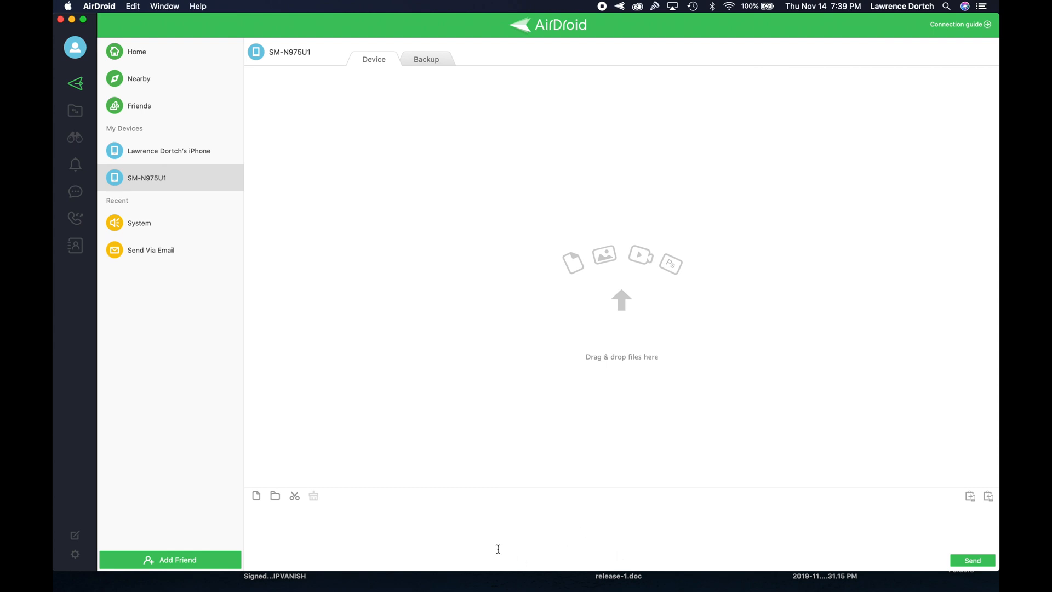
Step: Tile AirDroid on the left half of the screen via the Window menu
click(164, 6)
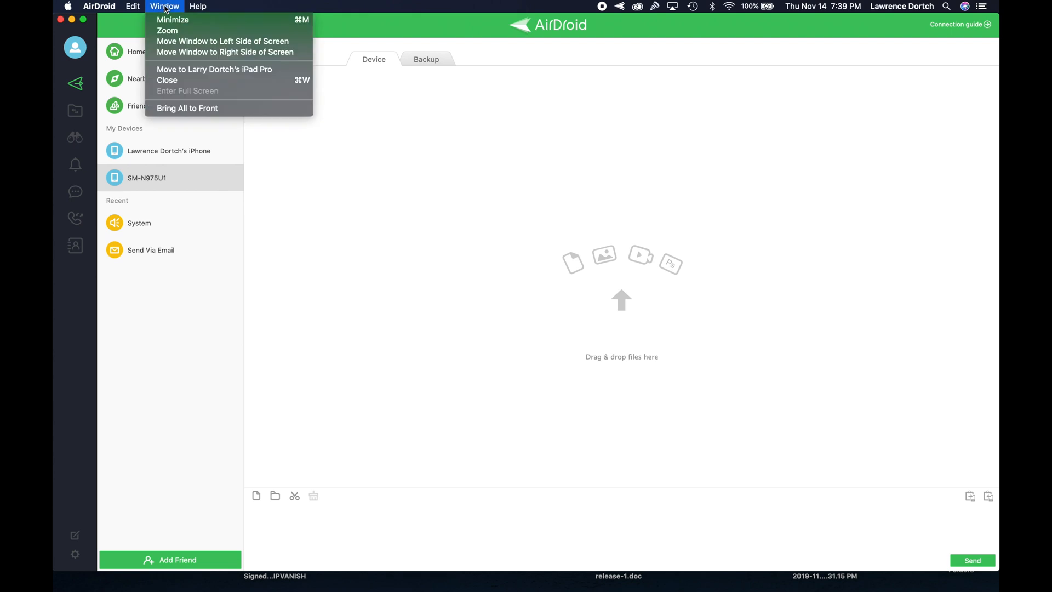
click(164, 7)
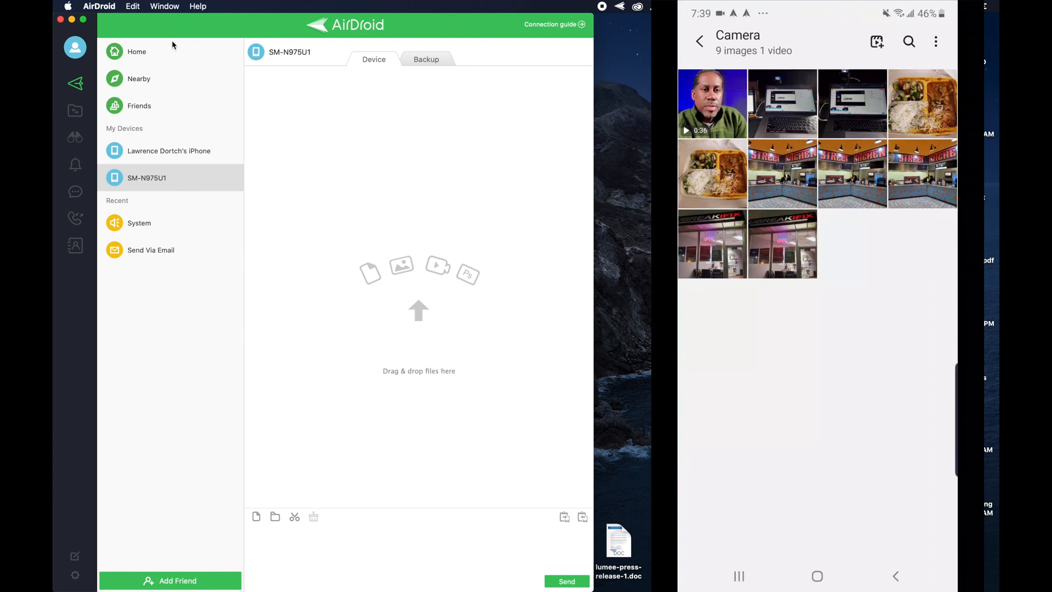
Step: Share the phone's camera video through AirDroid to My computer
click(712, 102)
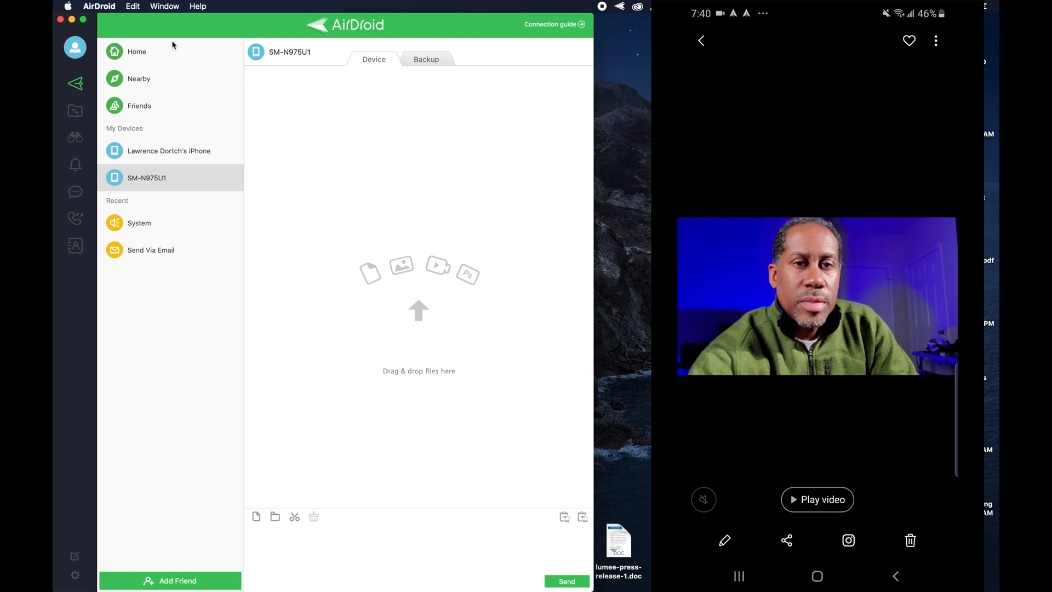
click(786, 541)
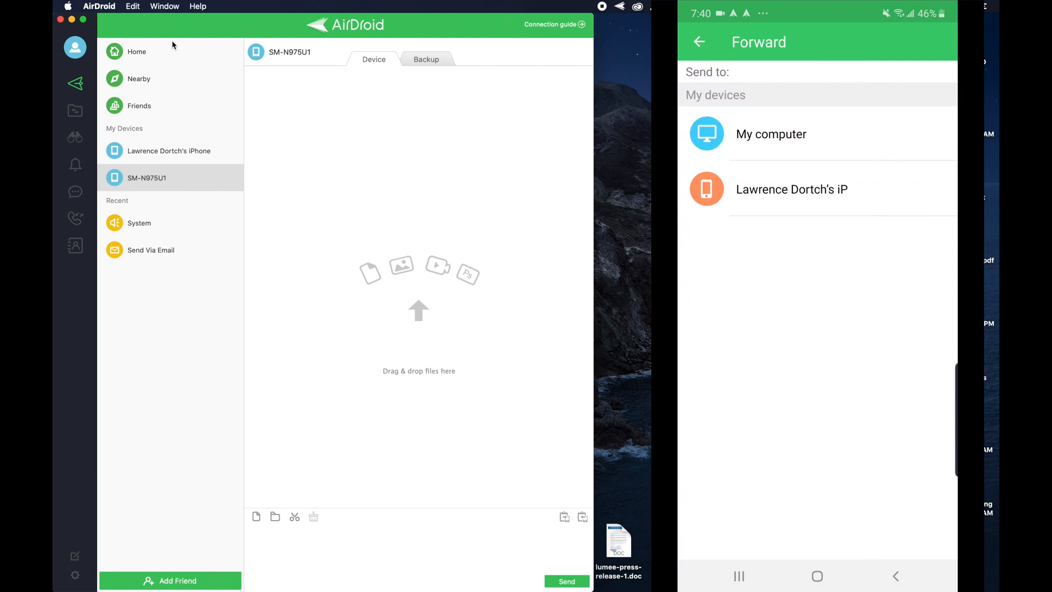
click(771, 134)
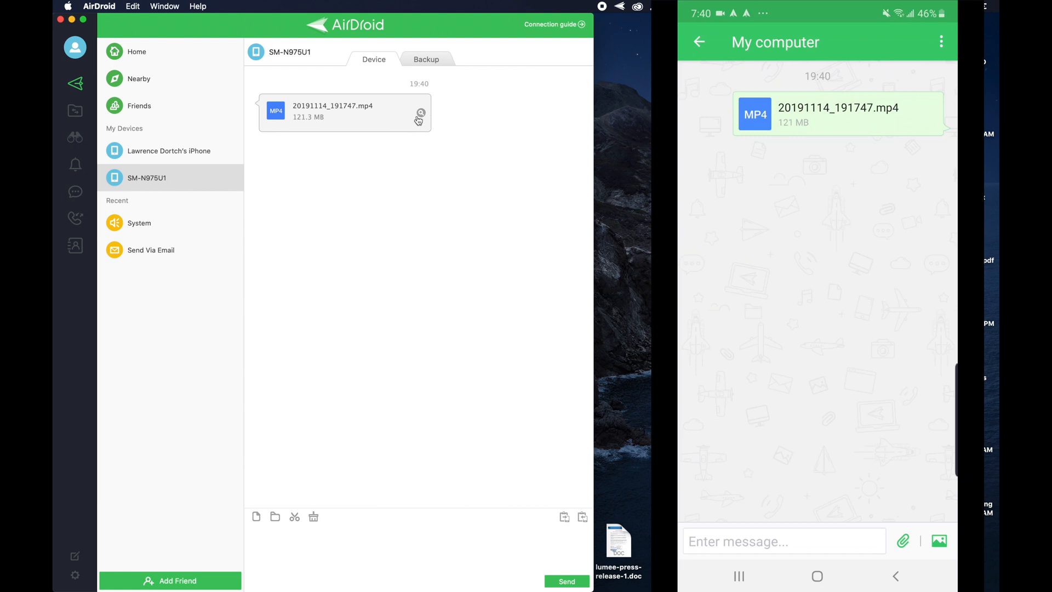
mouse_move(422, 115)
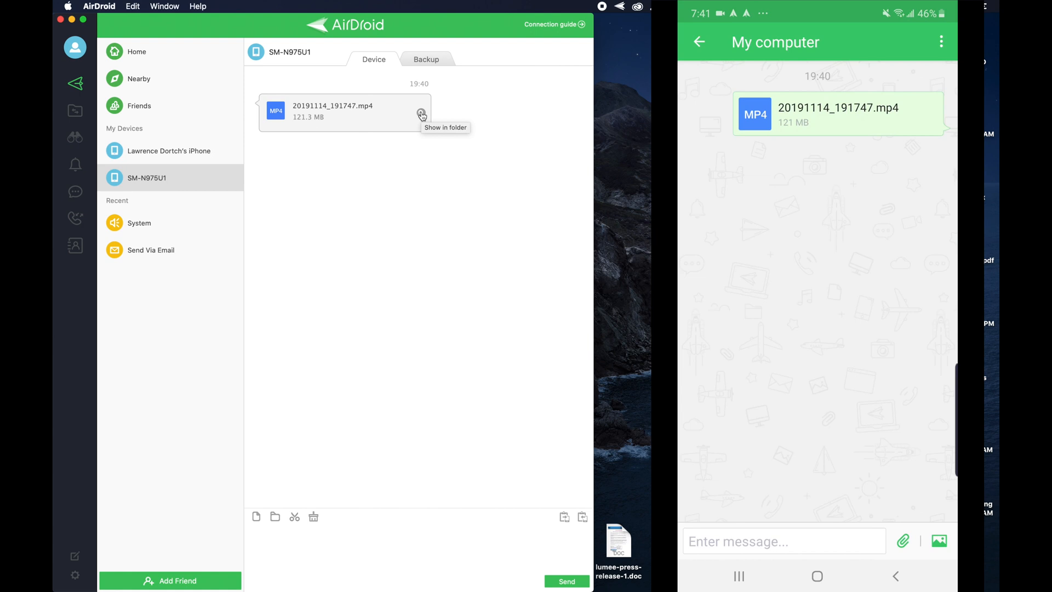
Step: Show the received 20191114_191747.mp4 in the Downloads folder
click(422, 115)
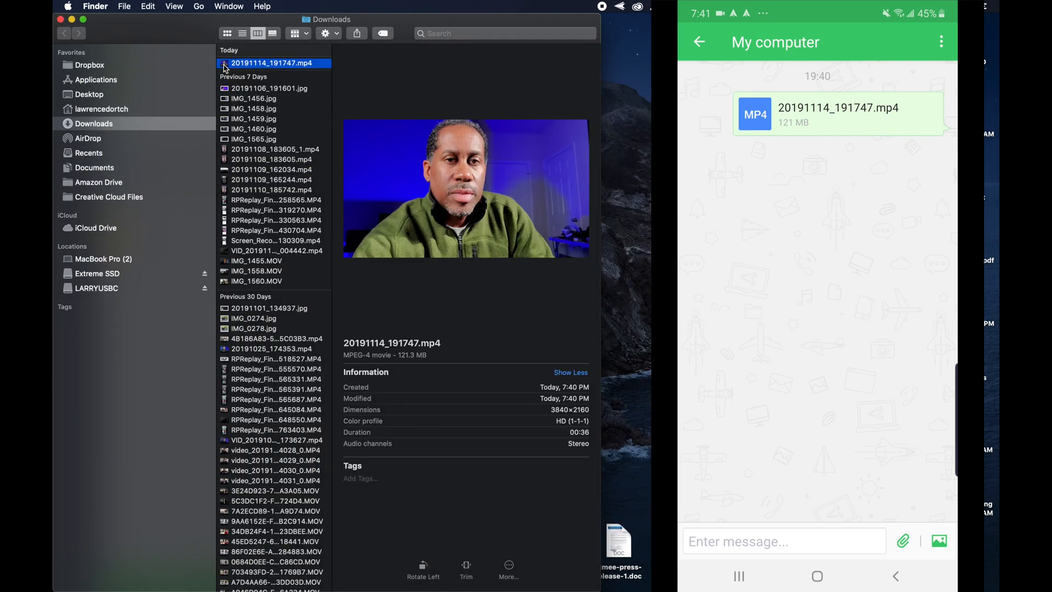
mouse_move(163, 37)
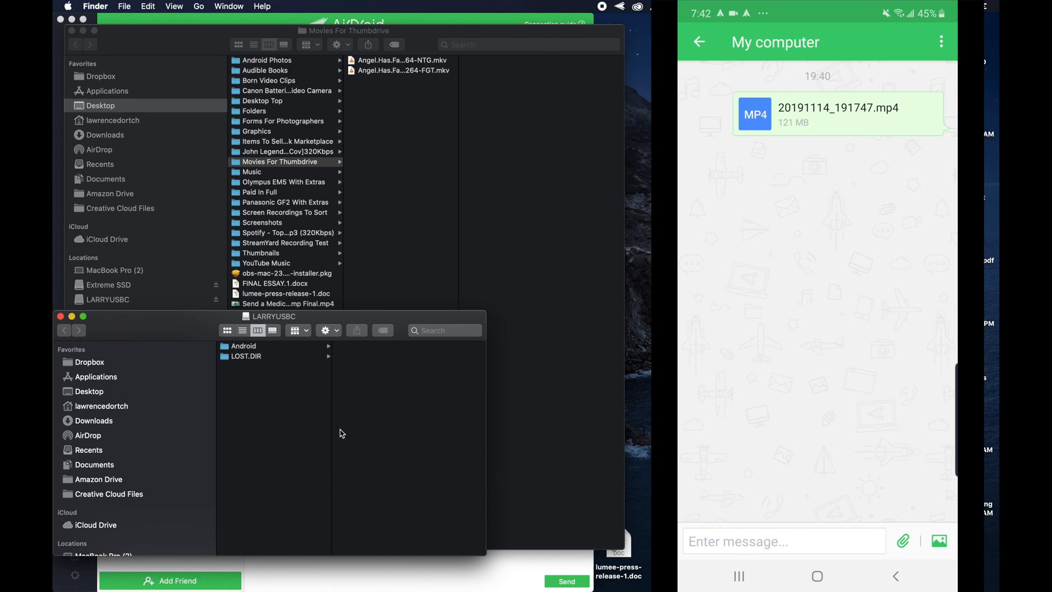
mouse_move(323, 281)
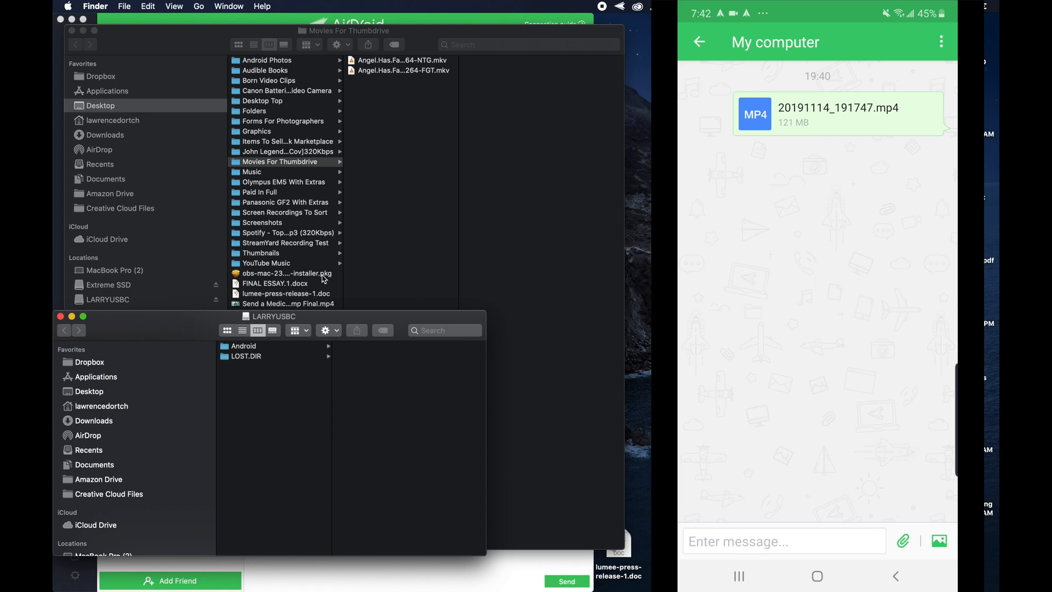
mouse_move(352, 67)
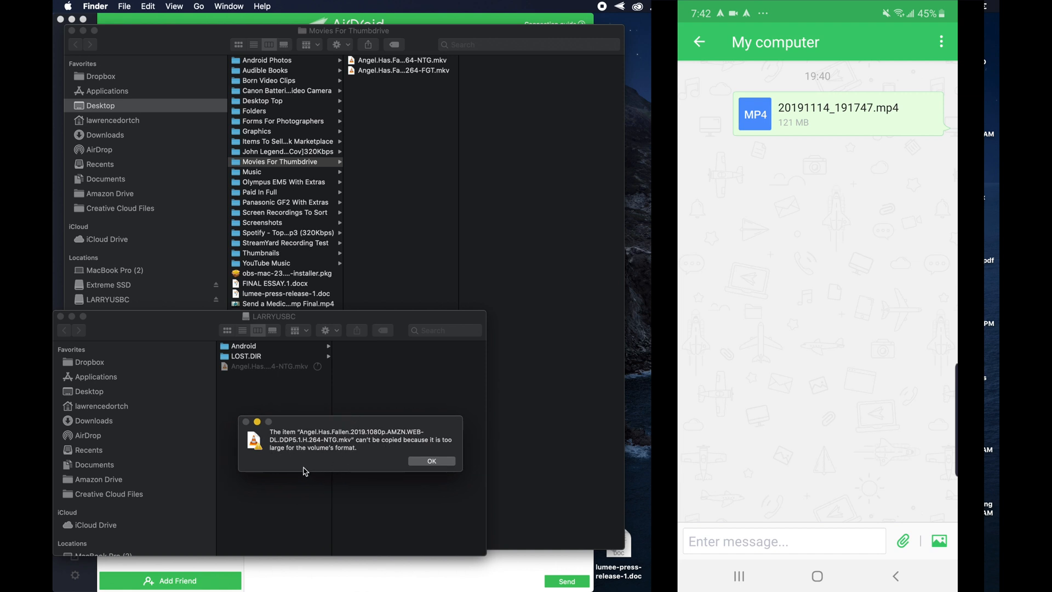
mouse_move(402, 457)
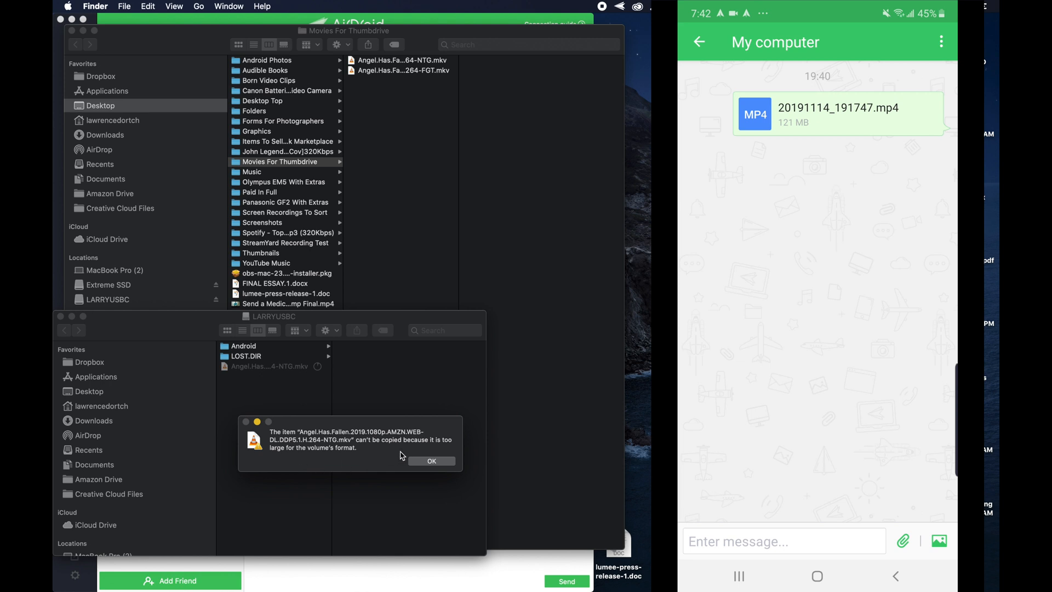
Step: Dismiss the file-too-large error for copying the movie to LARRYUSBC
click(431, 461)
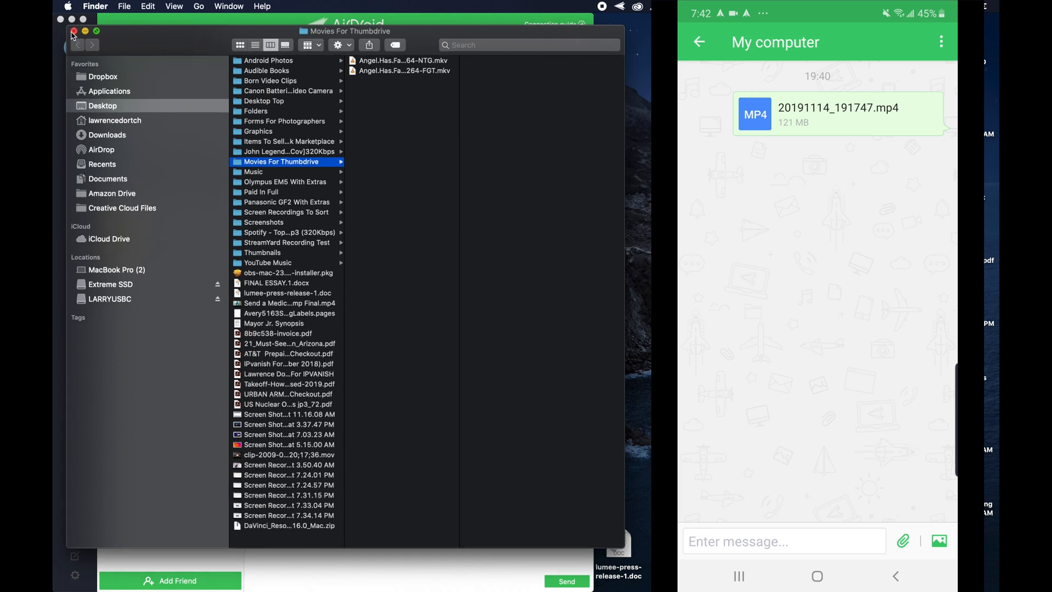
Step: Close Movies For Thumbdrive and send the NTG Angel.Has.Fallen MKV to the phone
click(74, 34)
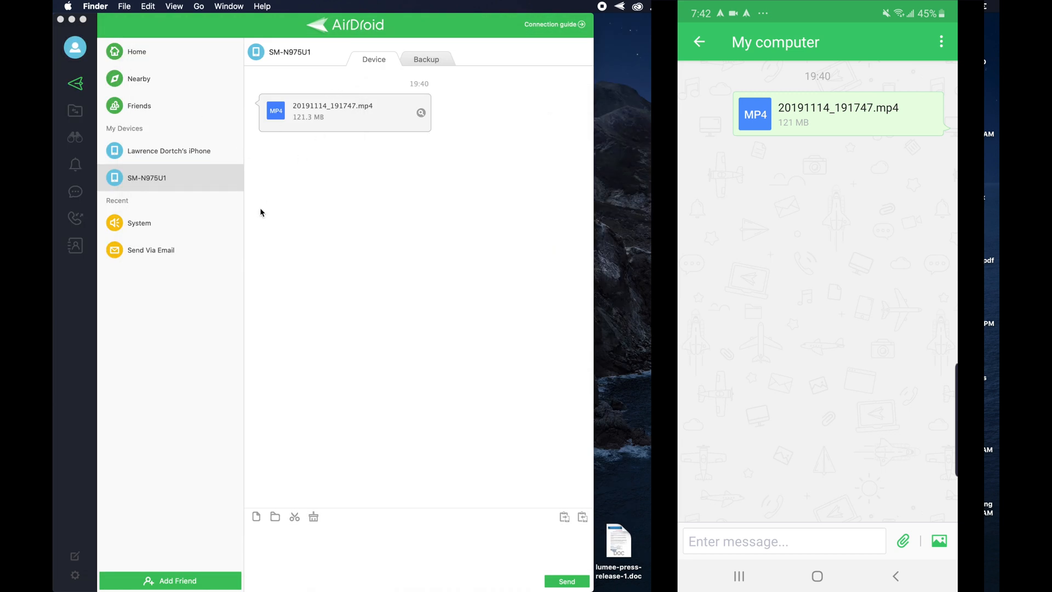
mouse_move(262, 291)
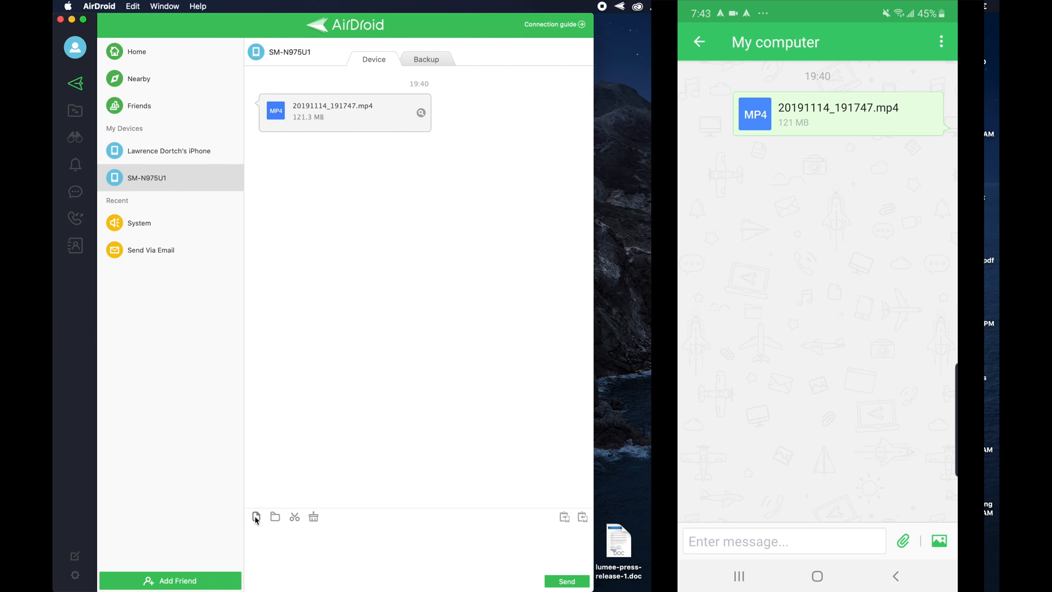
click(256, 517)
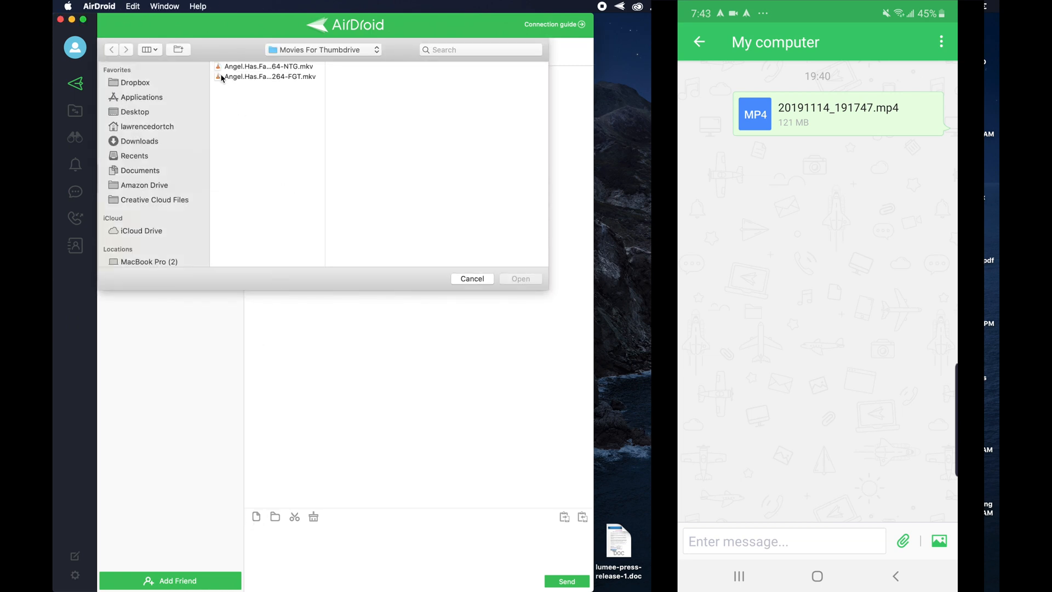
click(268, 66)
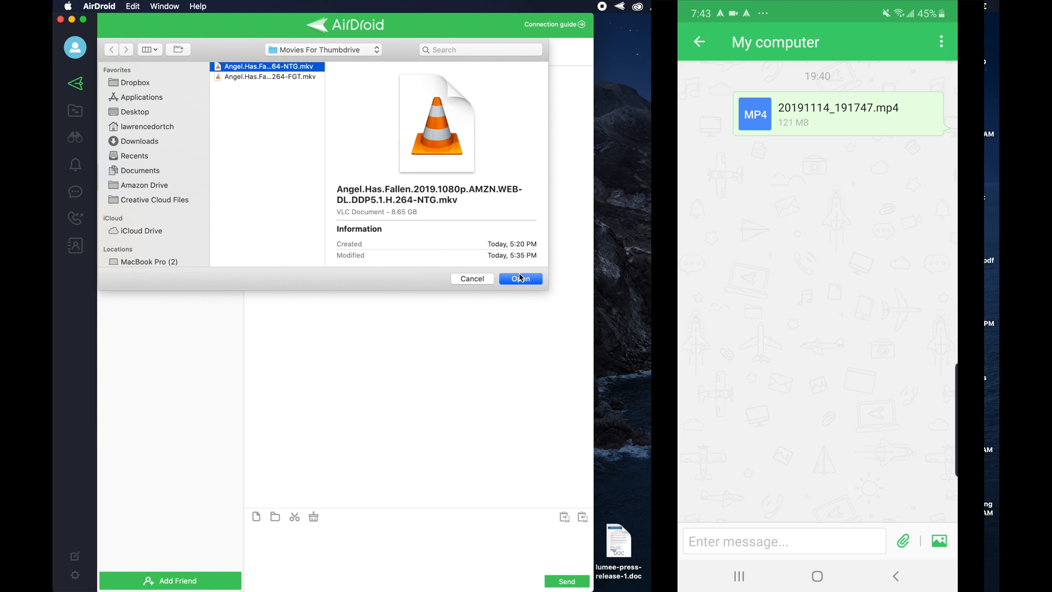
click(520, 278)
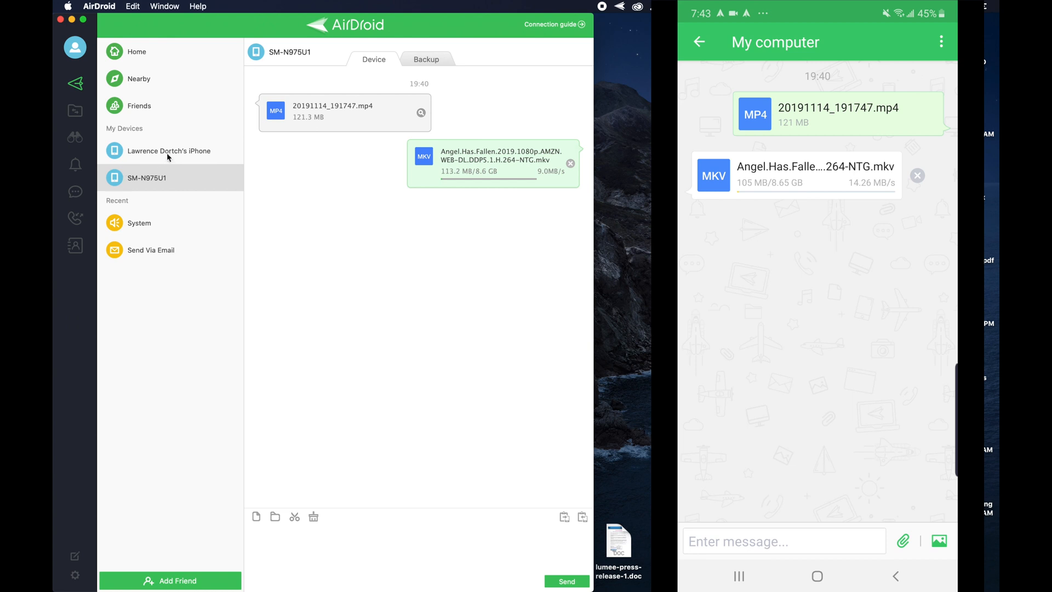
mouse_move(197, 186)
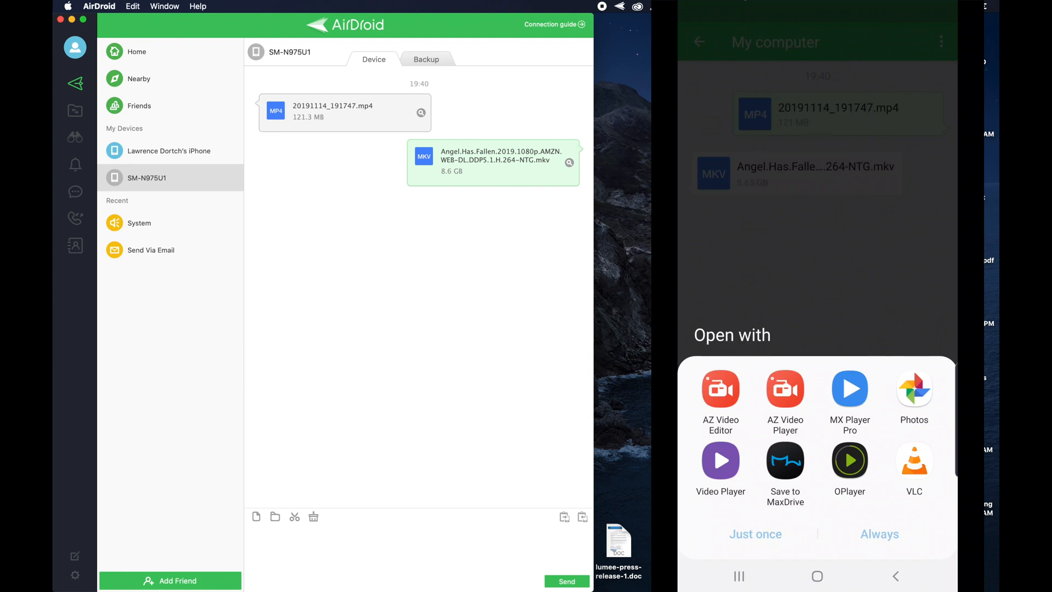
Step: Confirm the 8.06 GB movie is in the phone's Videos › transfer folder, then go Home
click(895, 576)
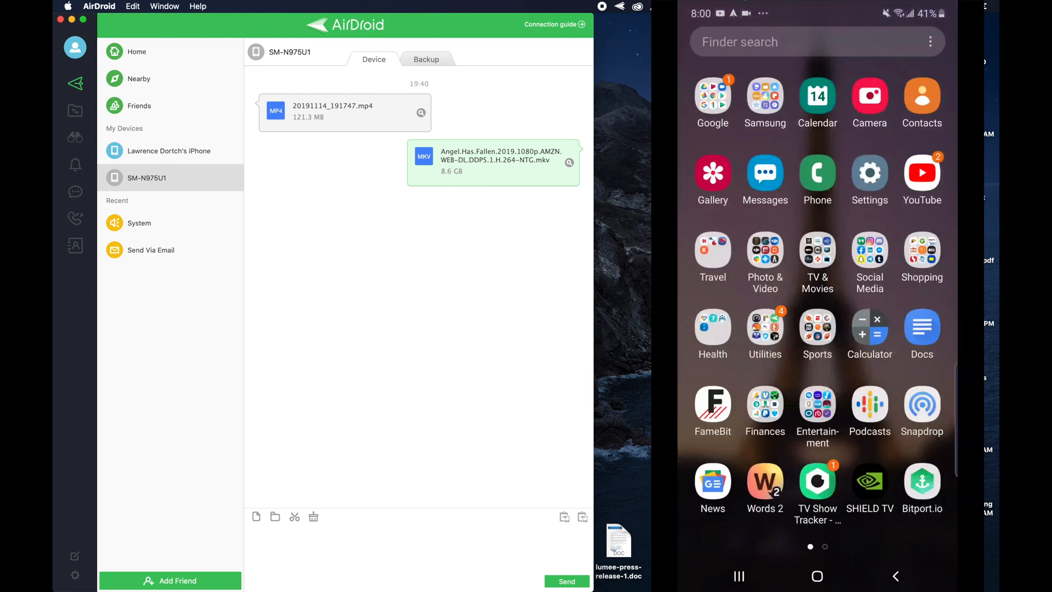
click(765, 97)
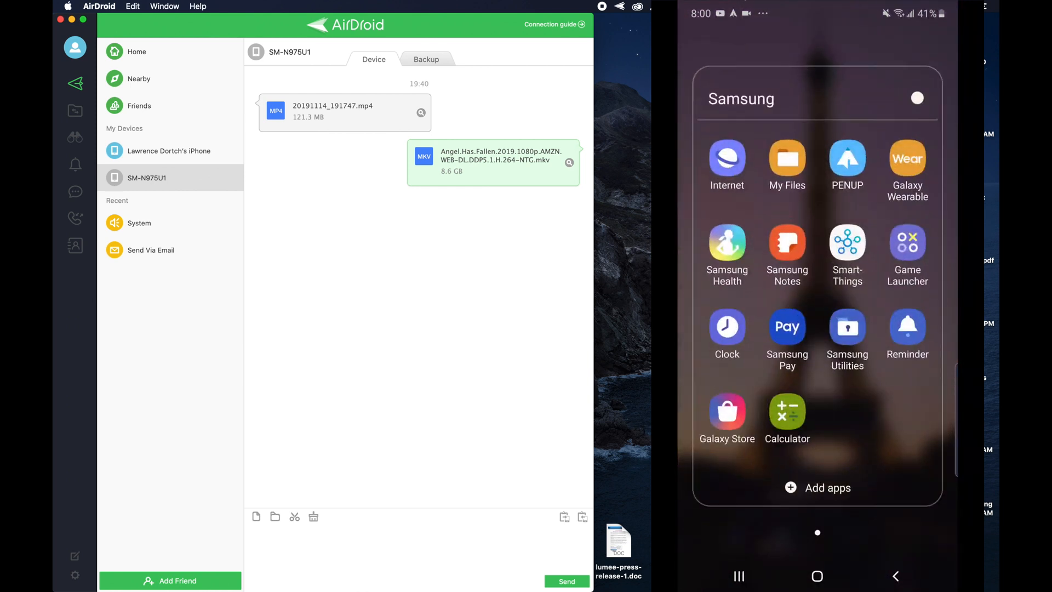
click(787, 161)
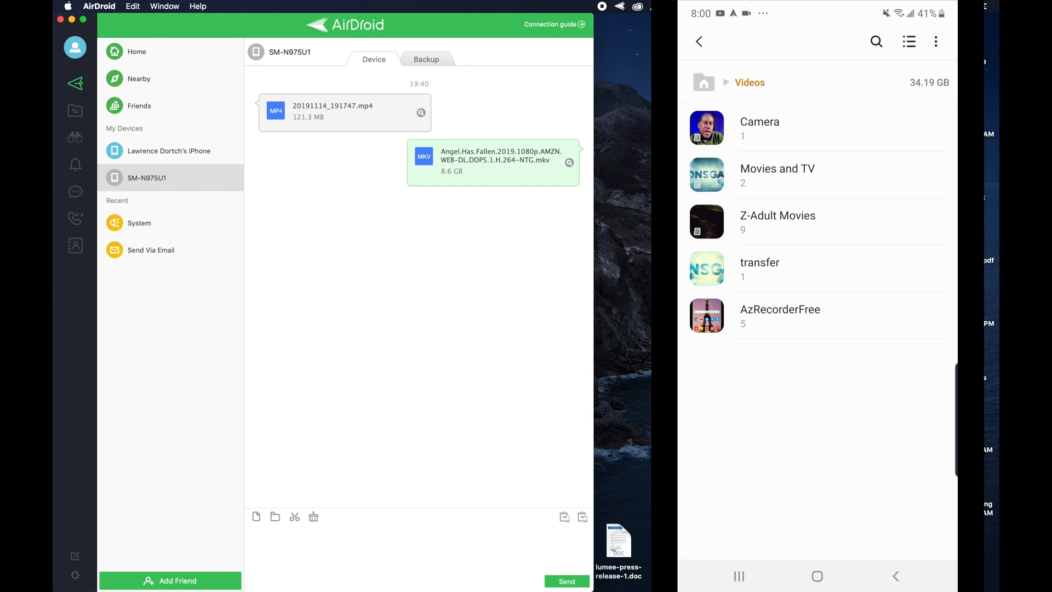
click(759, 262)
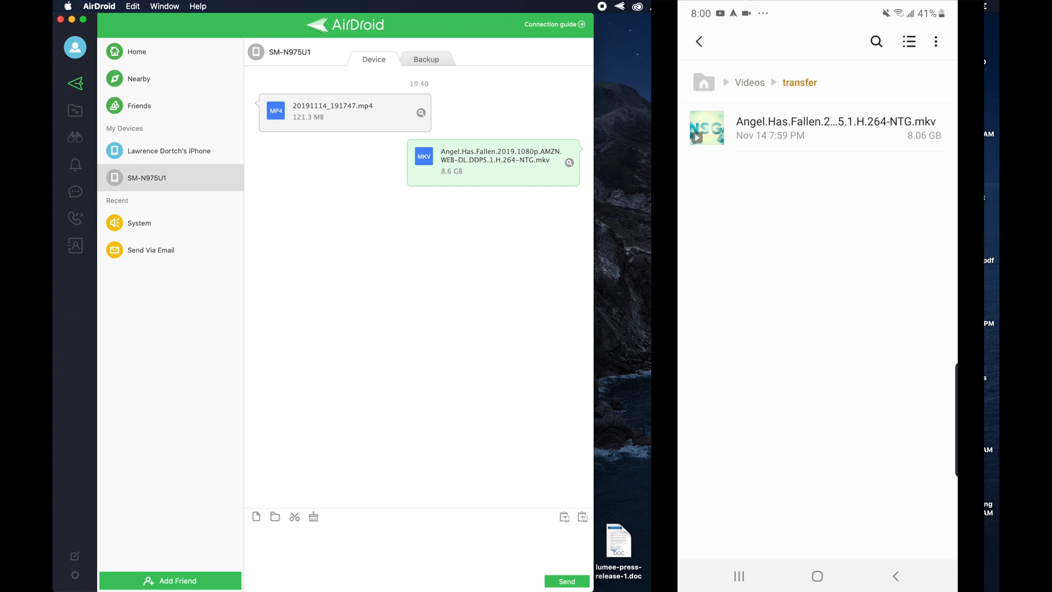
click(818, 576)
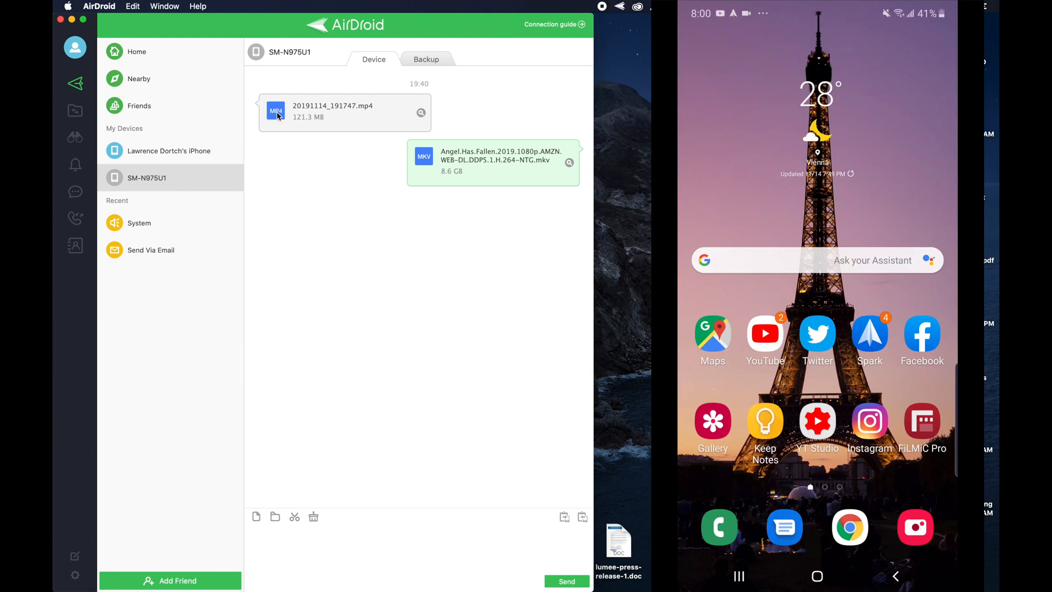
click(165, 6)
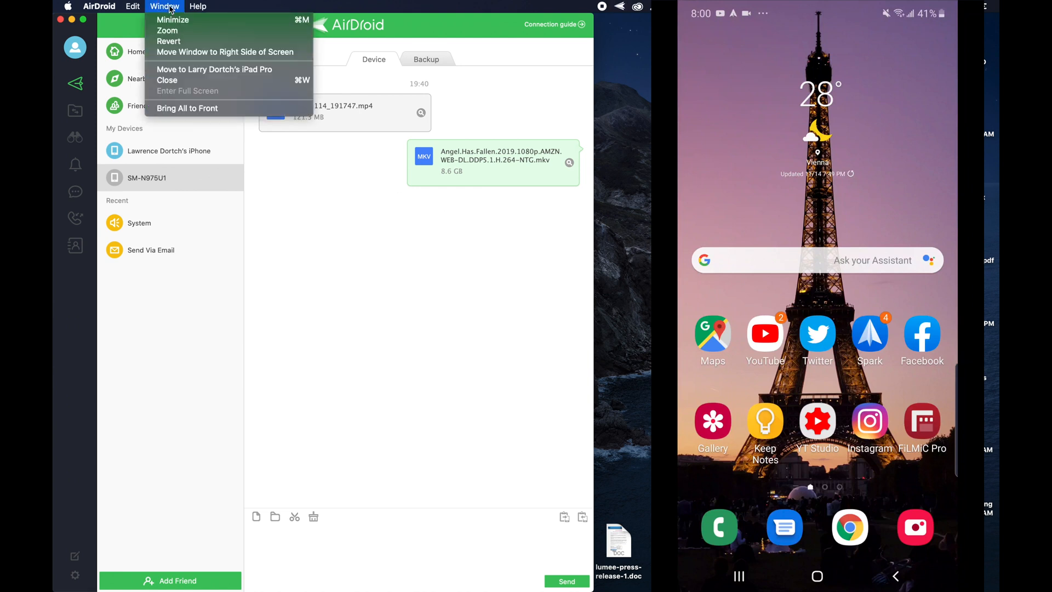
mouse_move(188, 80)
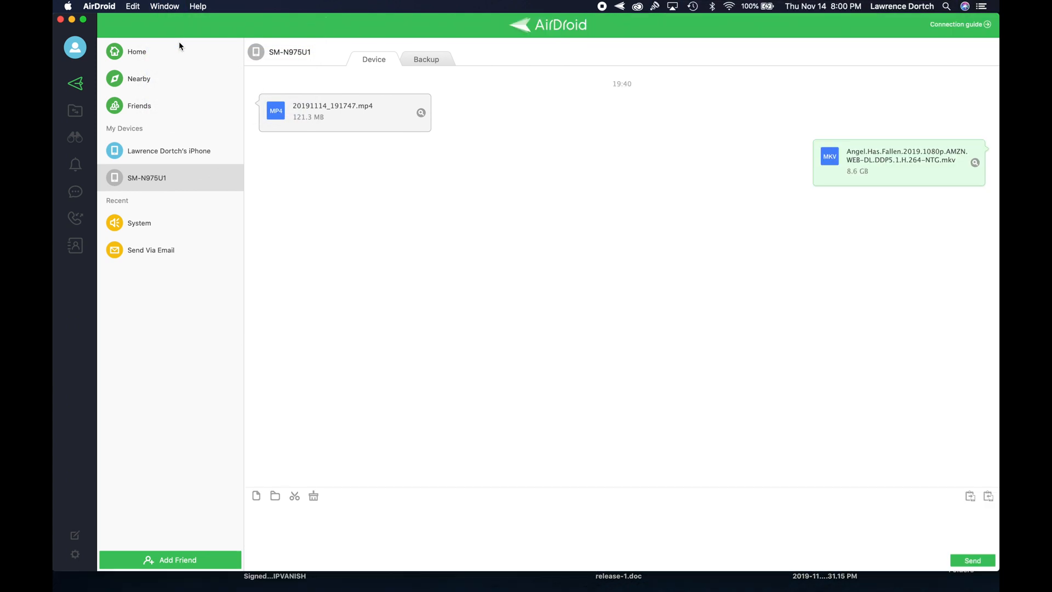
mouse_move(228, 151)
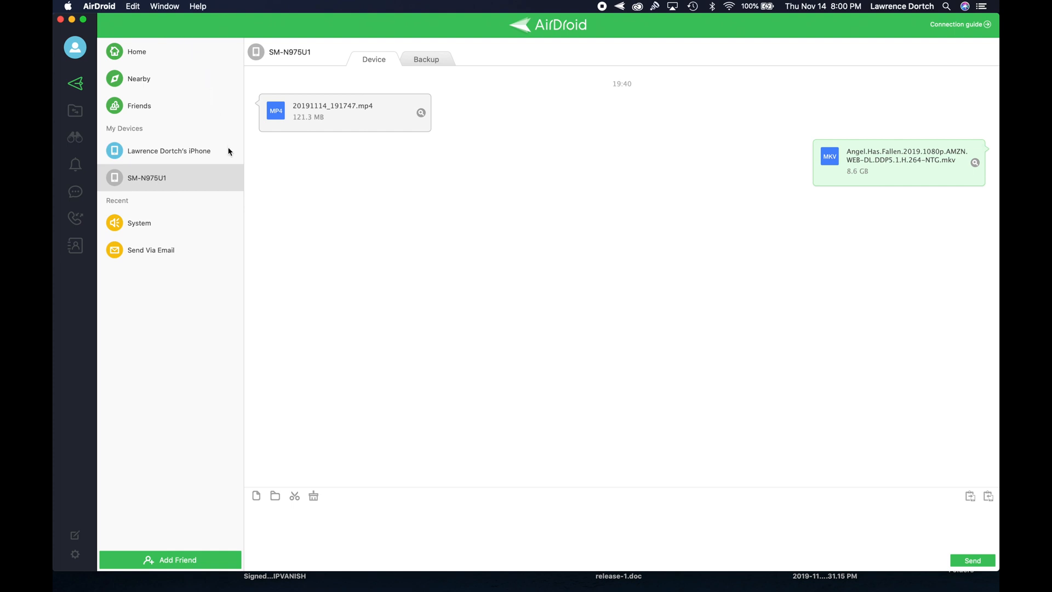
mouse_move(74, 110)
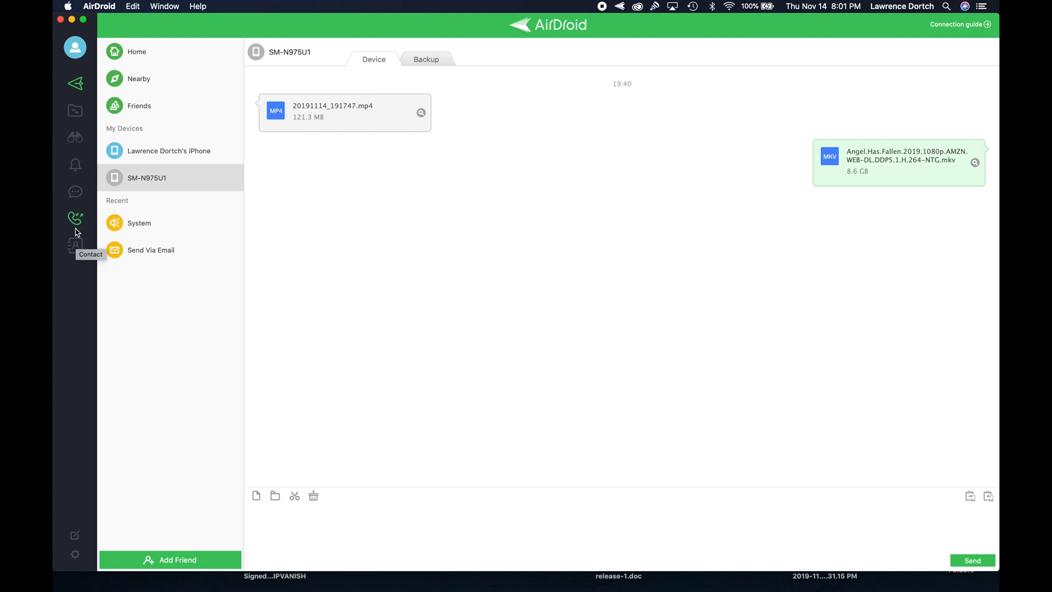
mouse_move(74, 218)
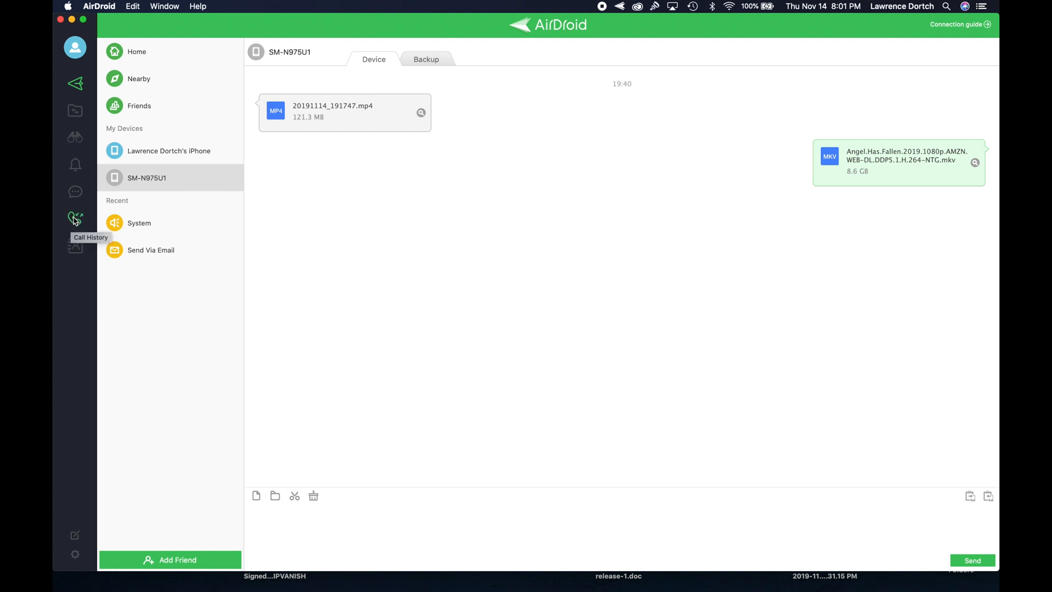
mouse_move(75, 164)
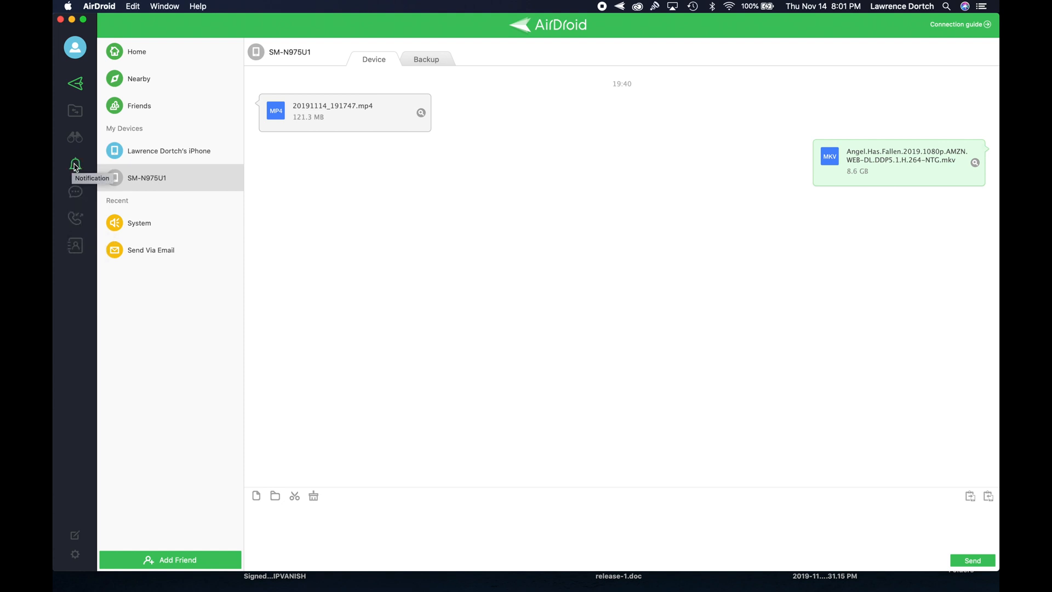
mouse_move(74, 137)
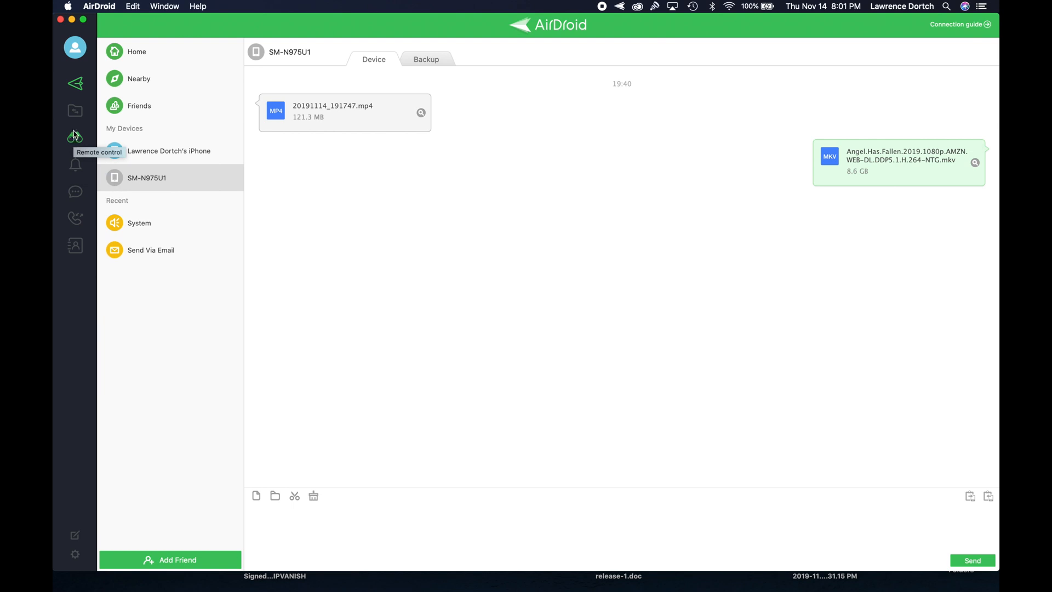
mouse_move(75, 109)
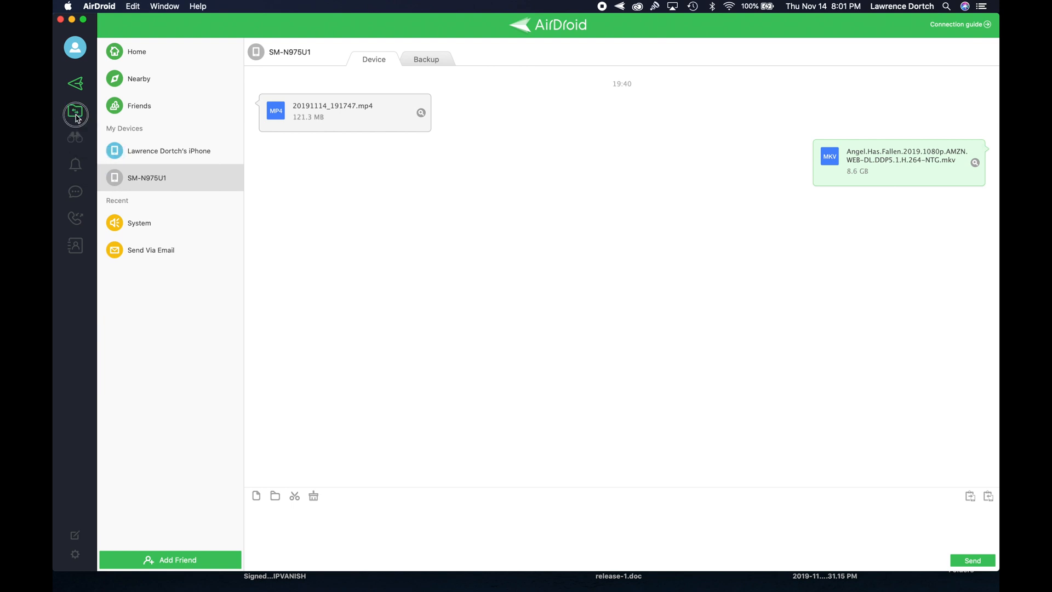
Step: Browse the SM-N975U1 phone's External SD card top-level folders in AirDroid Files
click(75, 115)
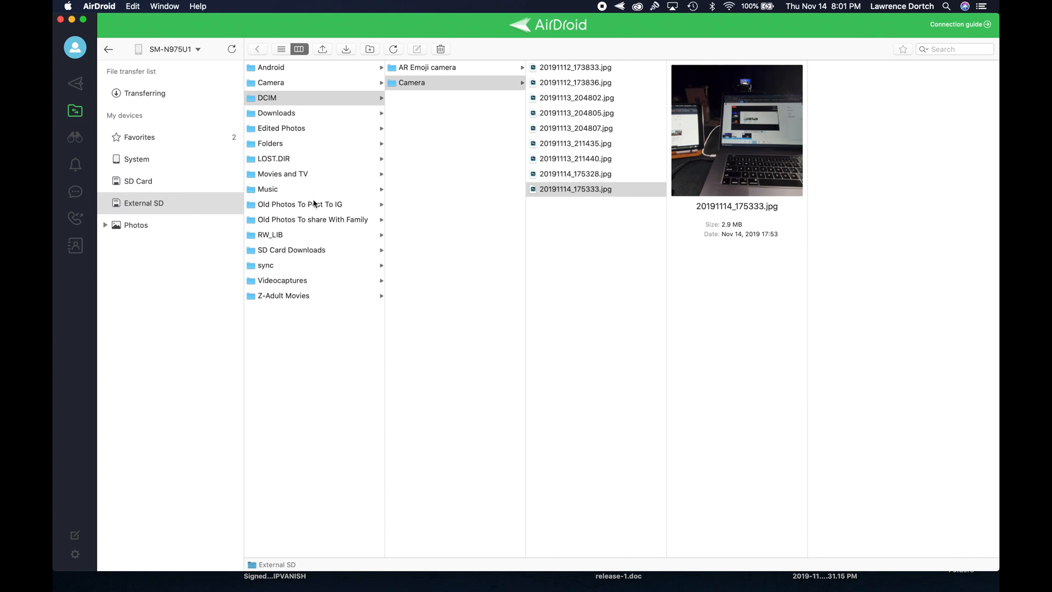
mouse_move(195, 283)
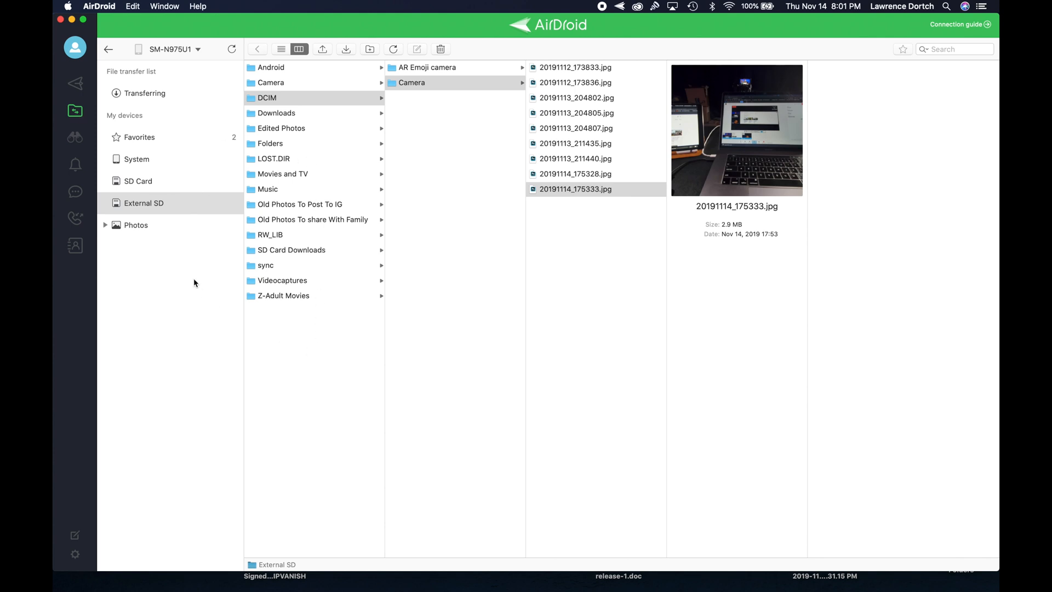
click(137, 180)
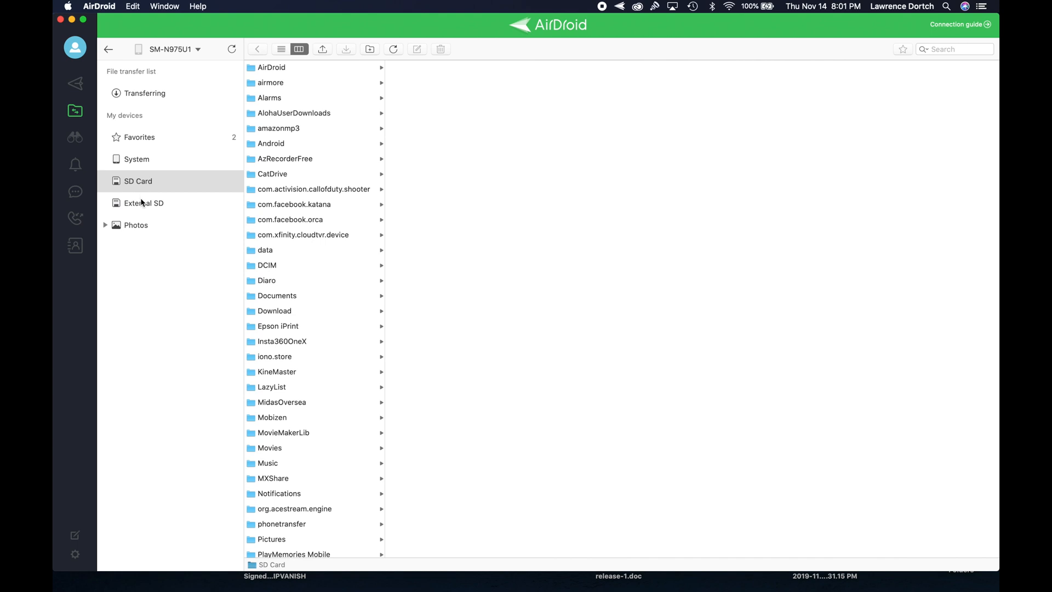
click(143, 203)
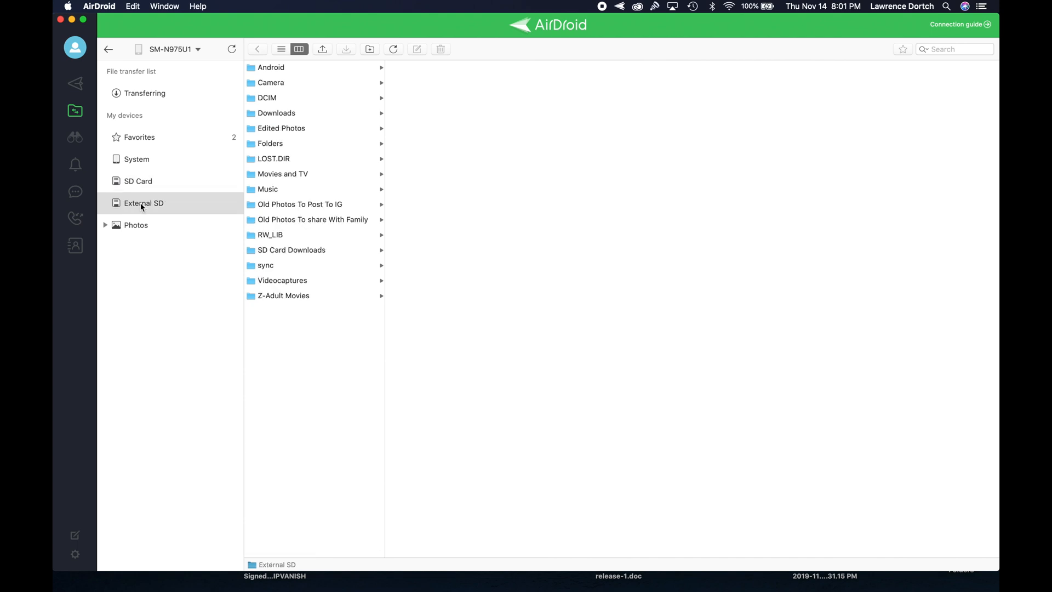
mouse_move(134, 229)
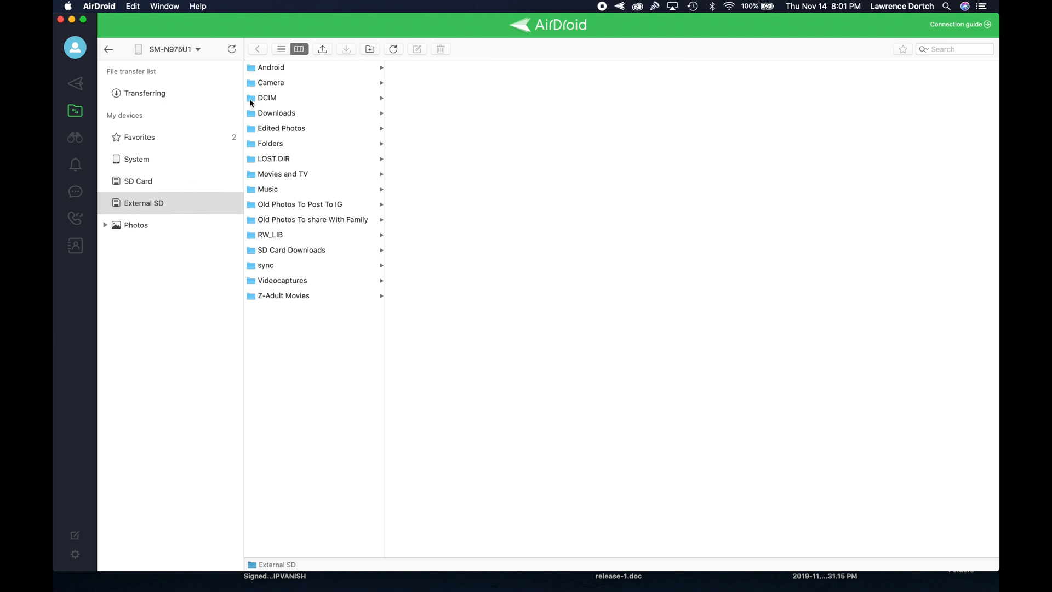
Step: Open External SD › DCIM › Camera and select all nine JPG photos
click(267, 97)
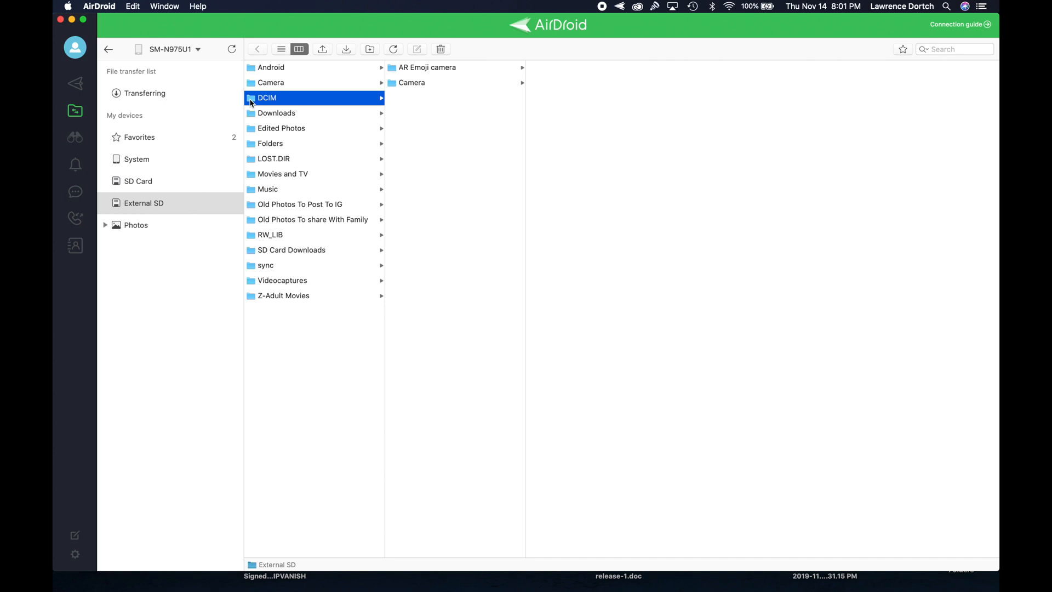
click(105, 225)
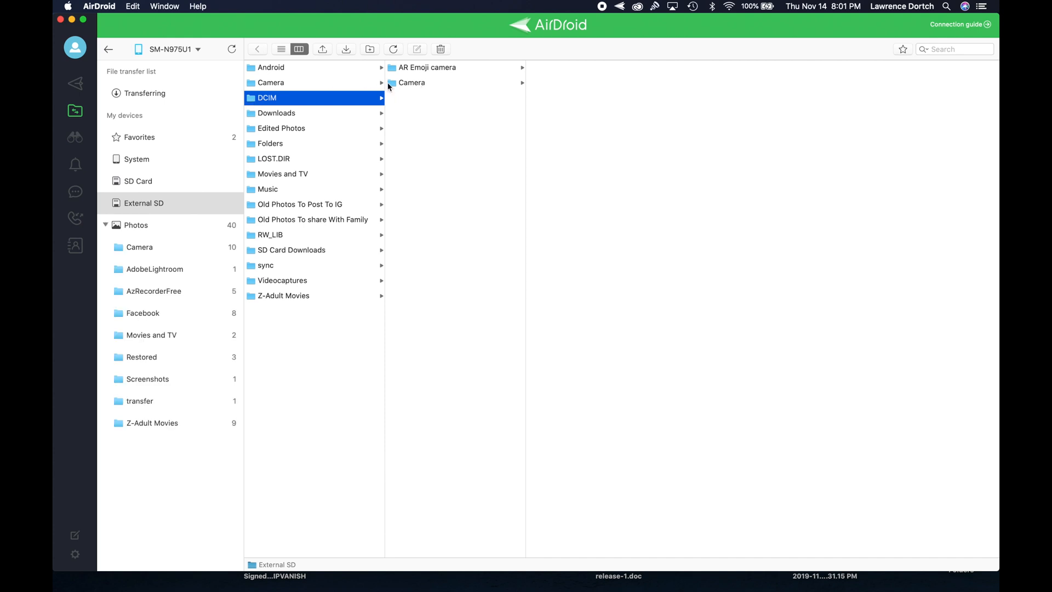
click(412, 82)
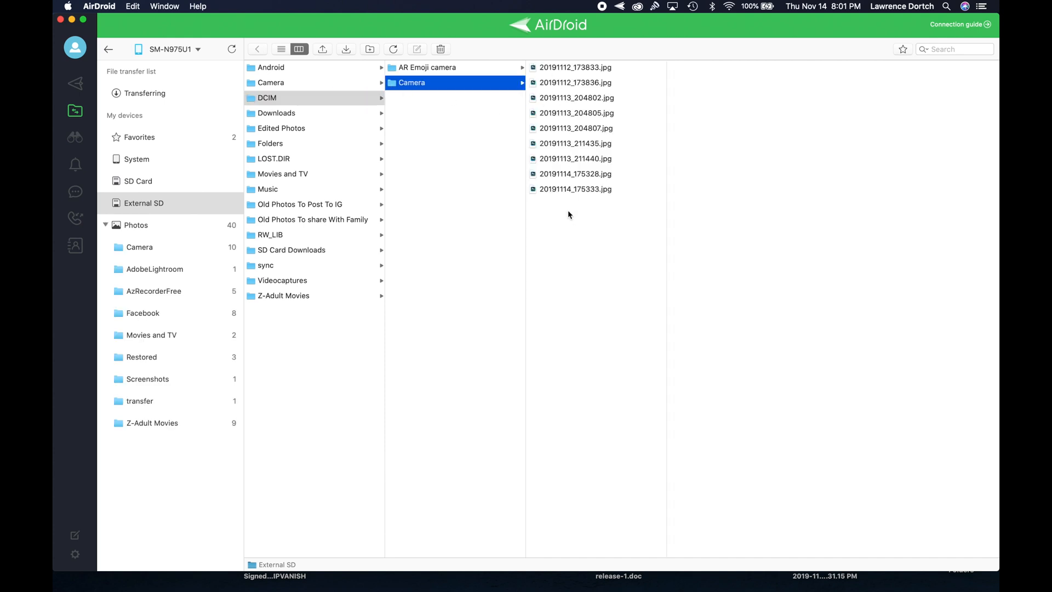
mouse_move(583, 204)
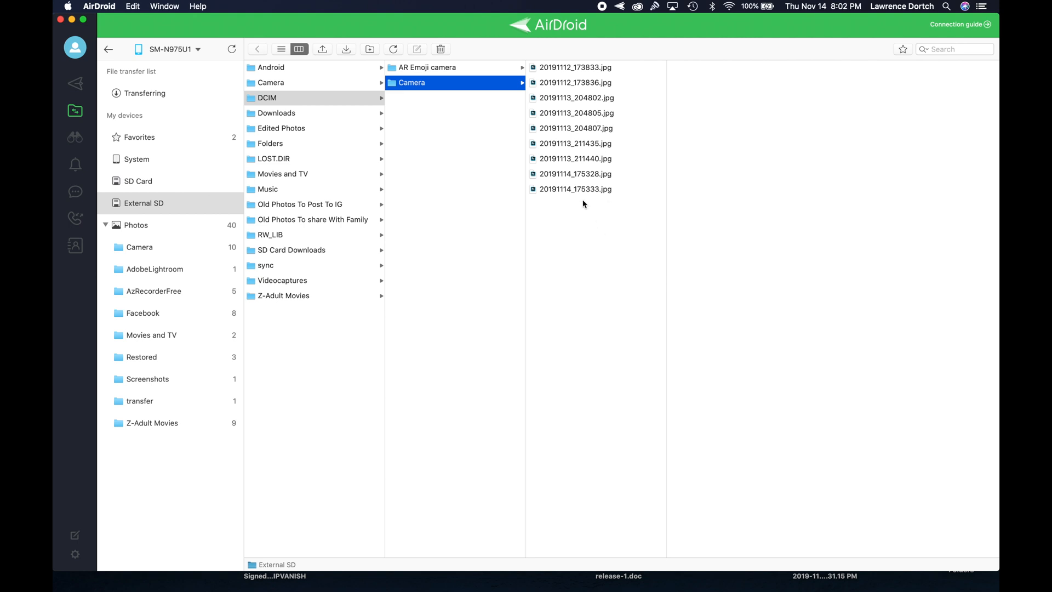
click(575, 189)
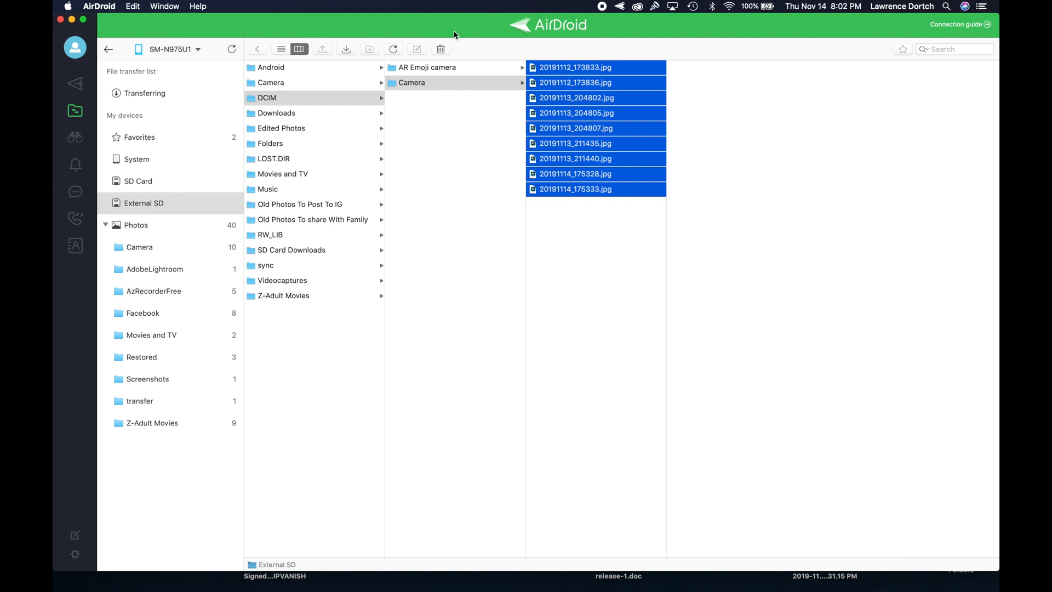
Step: Download the nine selected Camera photos to a Desktop folder on the Mac
click(346, 49)
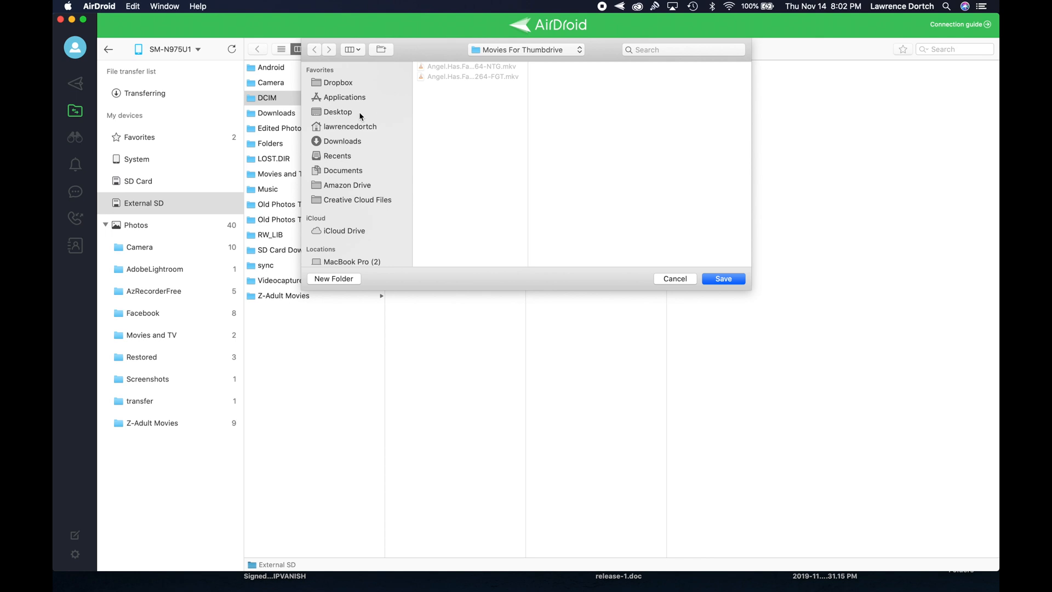
click(338, 112)
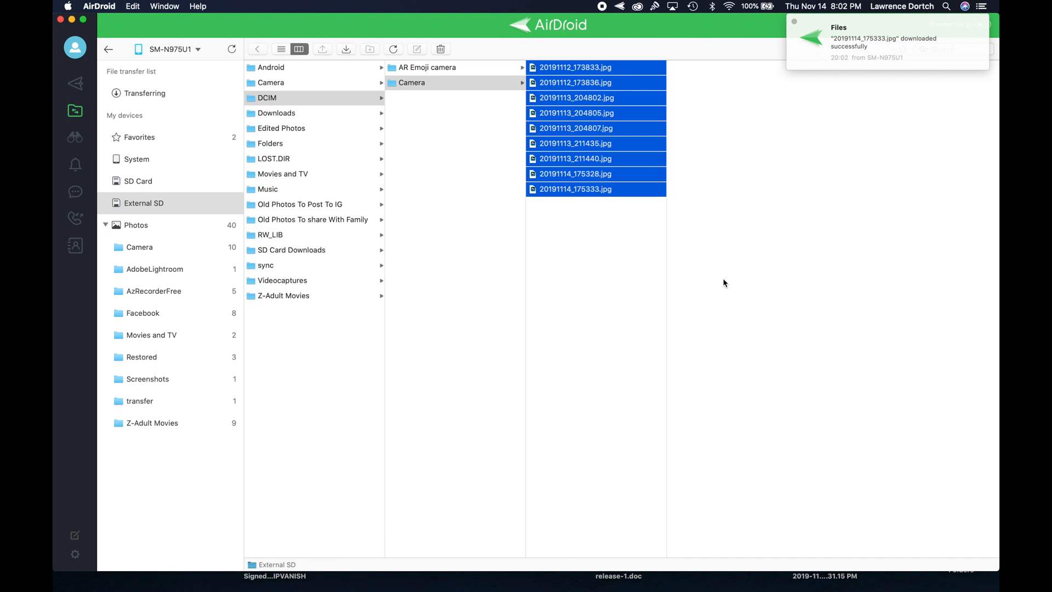
mouse_move(290, 92)
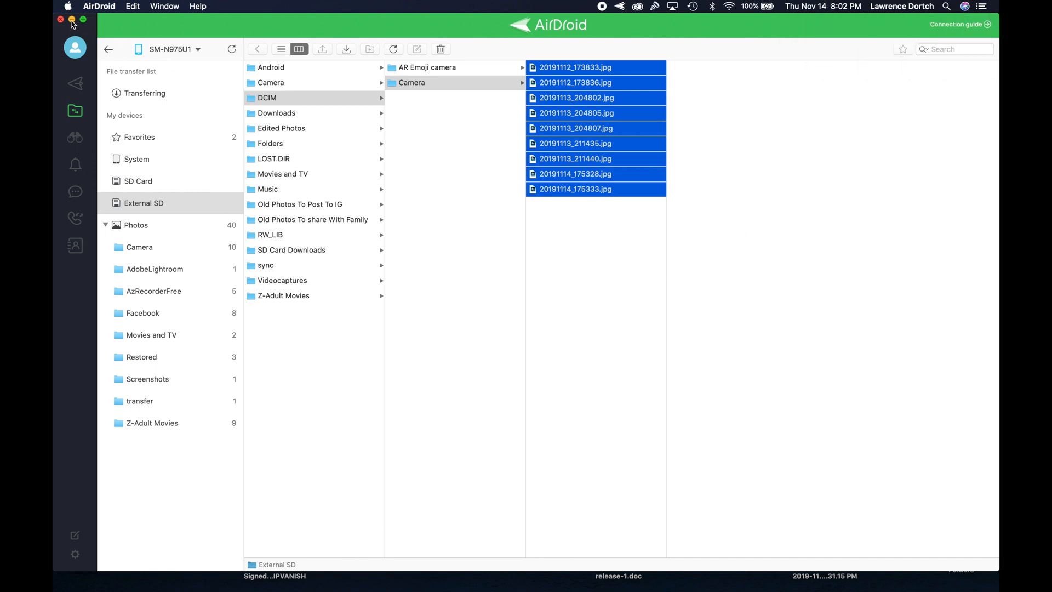
Step: Minimize AirDroid, open the Desktop's Android Photos folder, and preview several downloaded photos
click(69, 20)
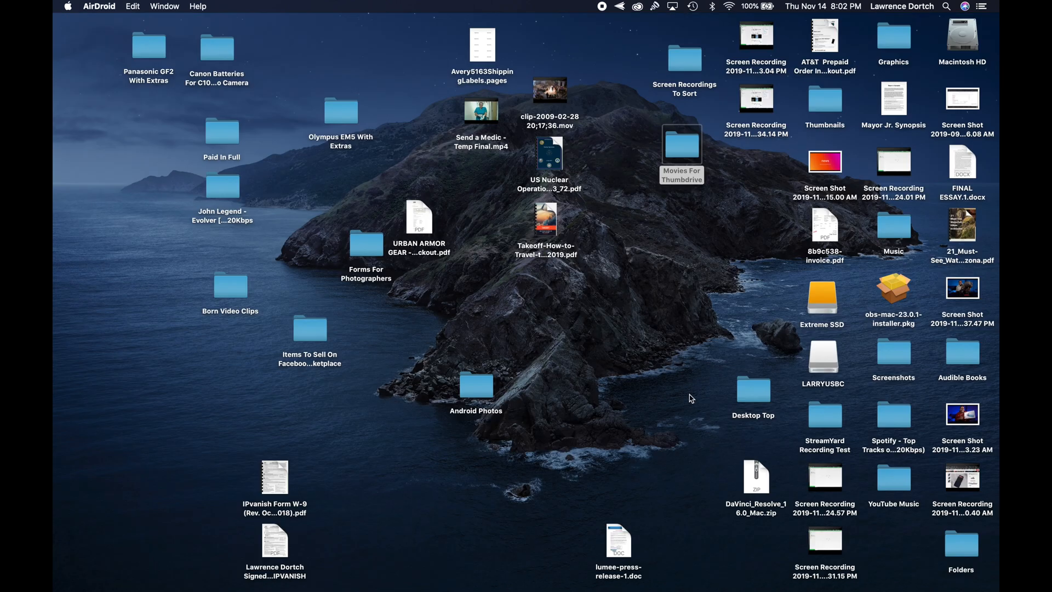
mouse_move(482, 413)
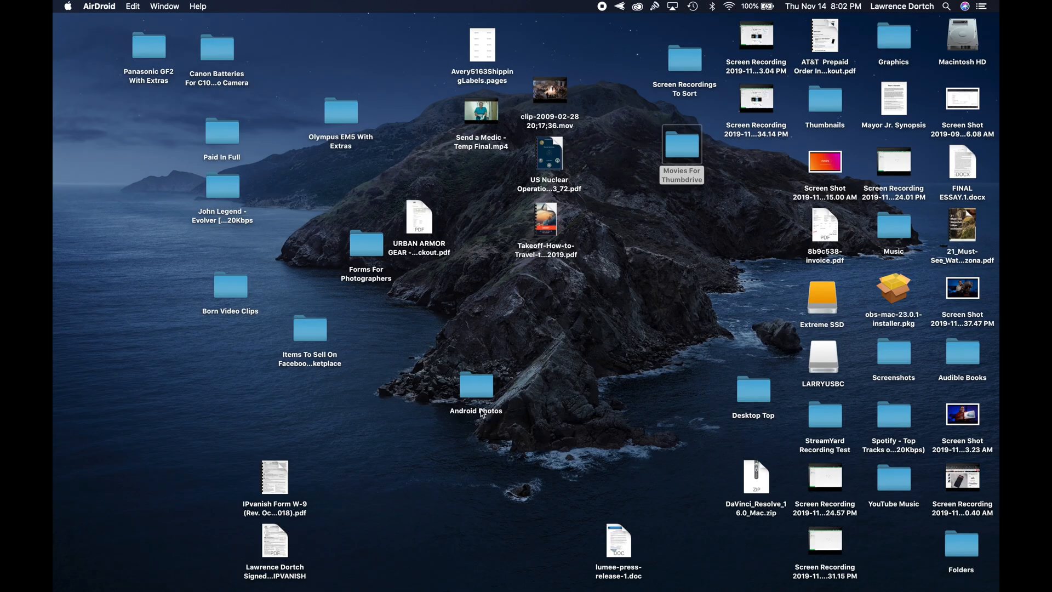
double_click(476, 386)
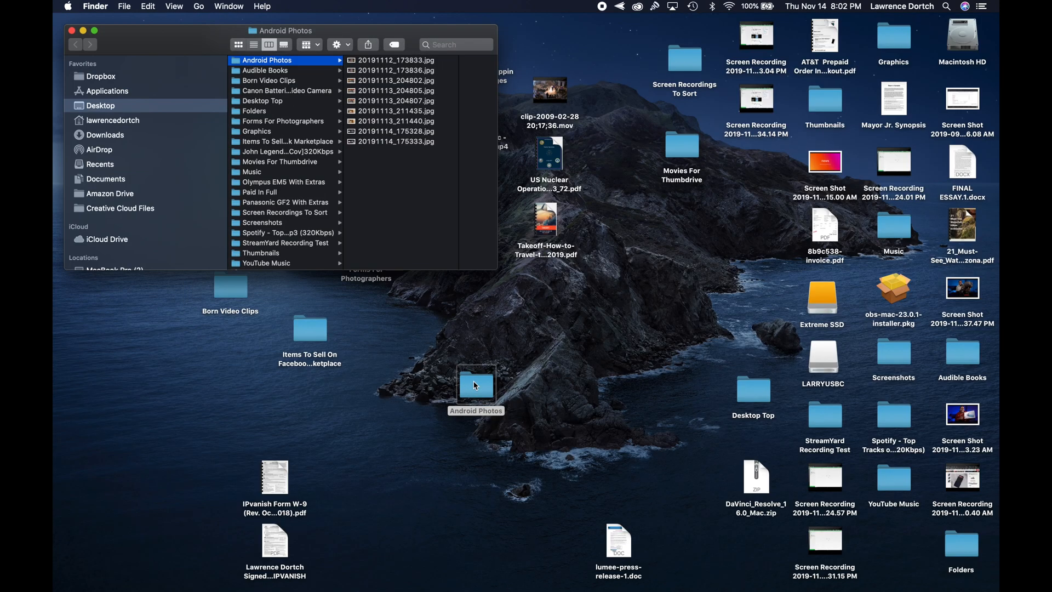
click(395, 60)
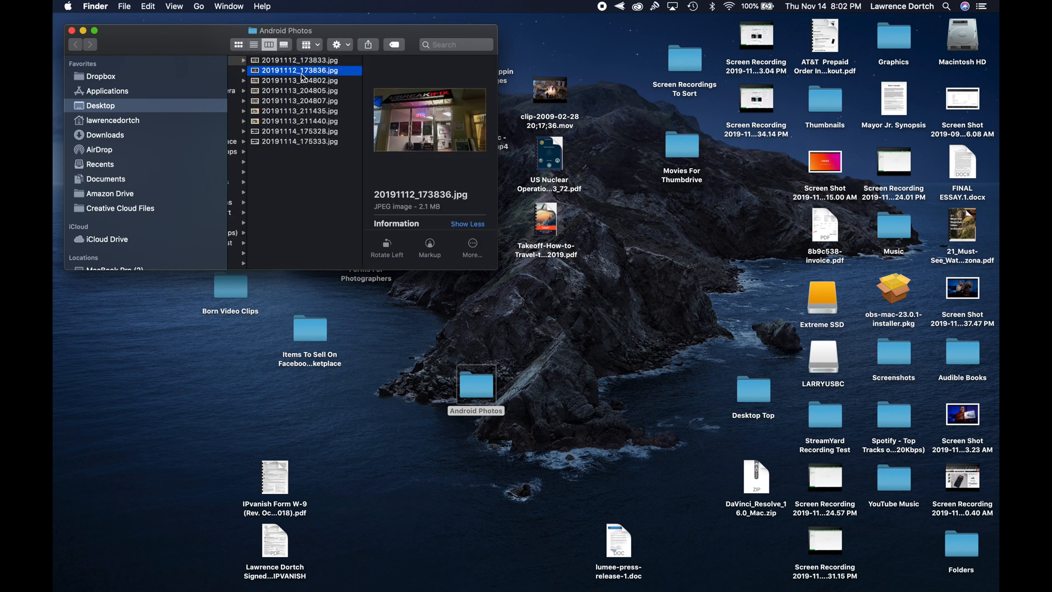
click(302, 141)
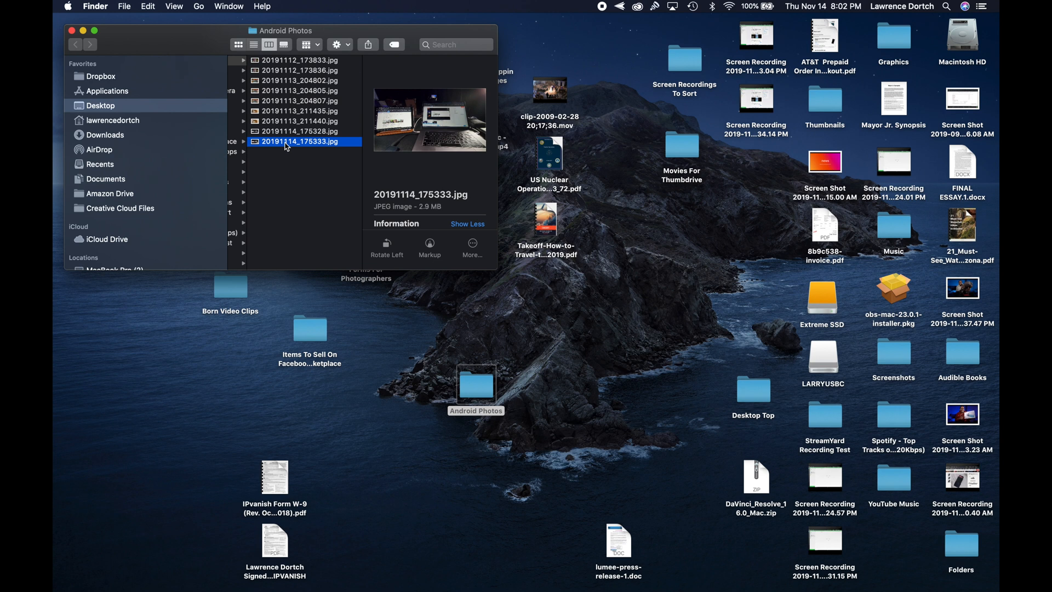
click(302, 69)
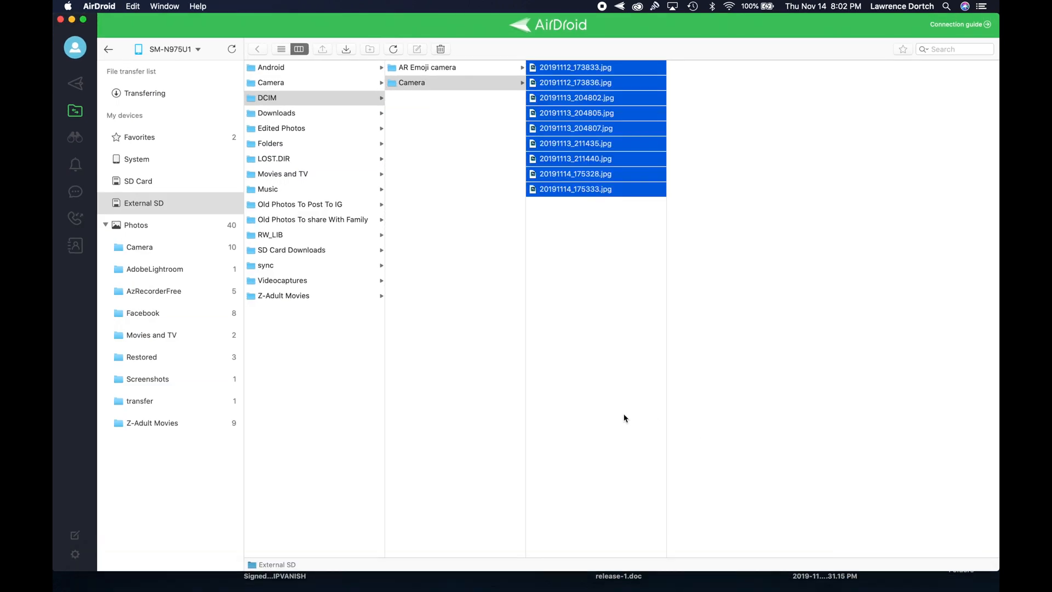
mouse_move(589, 415)
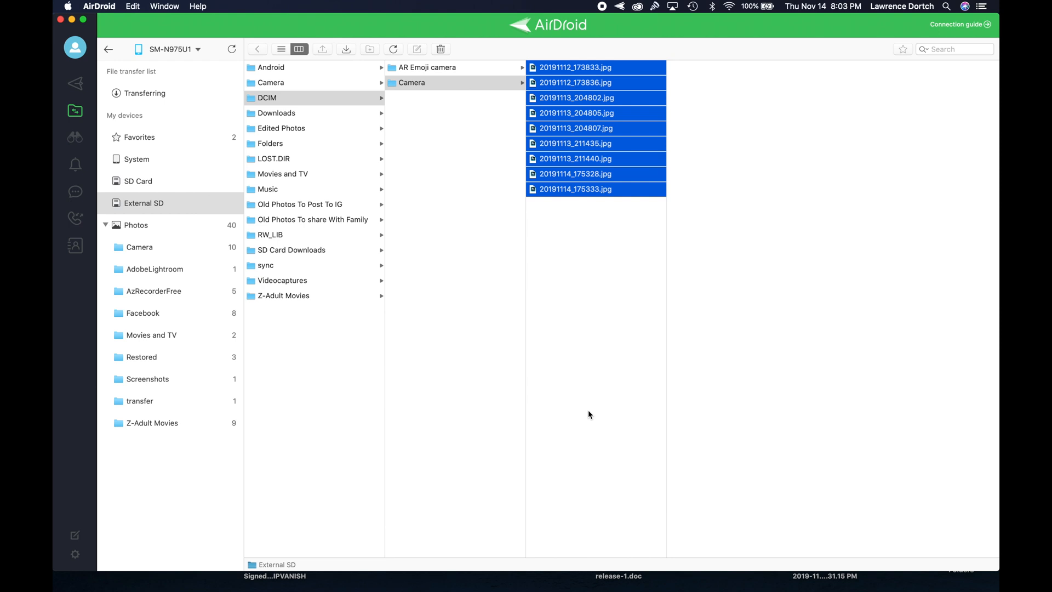
mouse_move(260, 574)
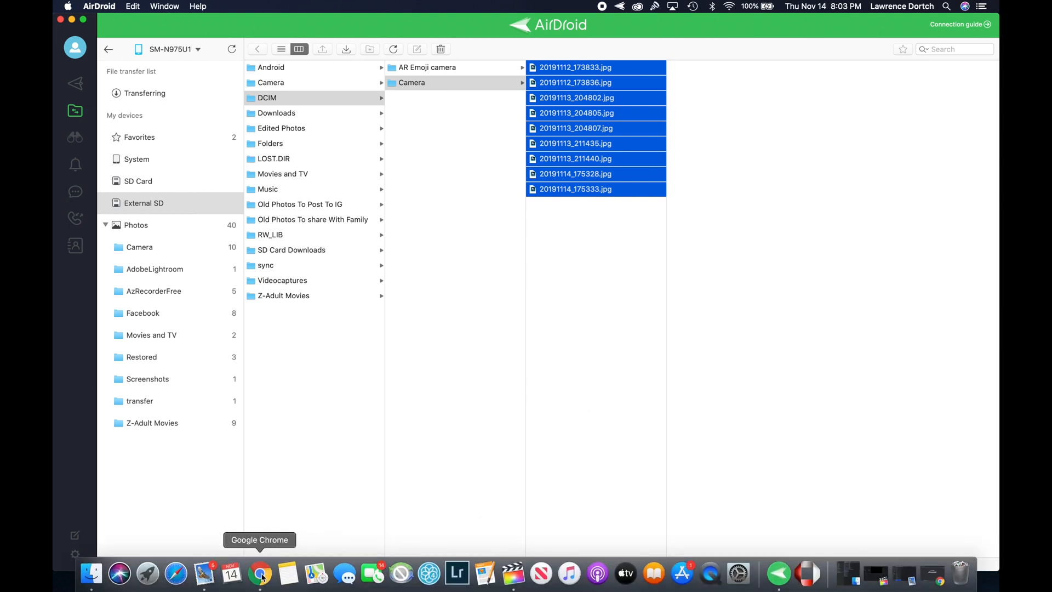
Step: Switch to Chrome and go to airdroid.com's Download page listing Android, iOS, Windows and Mac clients
click(260, 574)
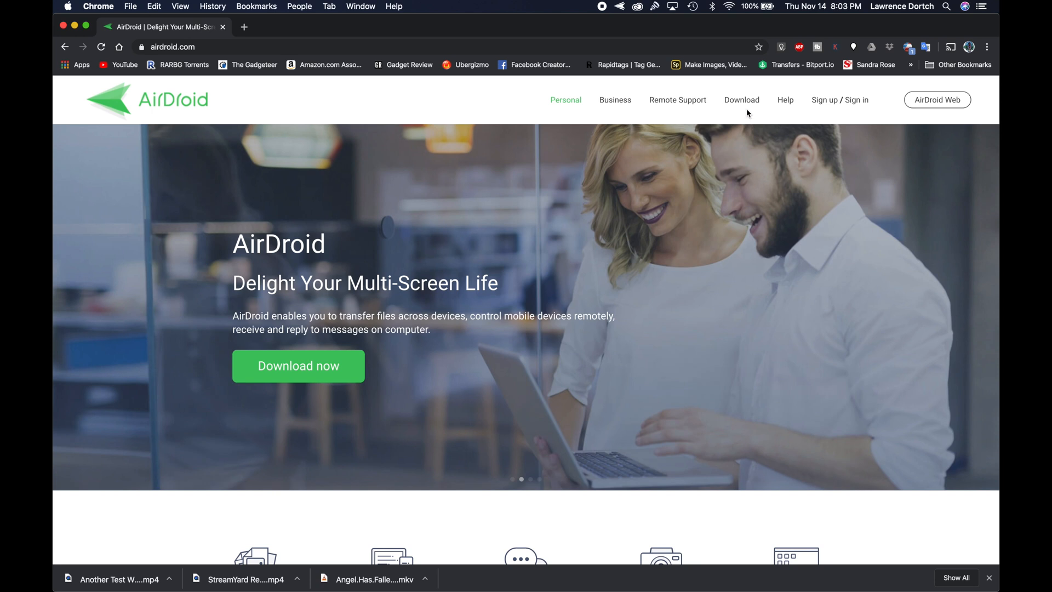
click(742, 100)
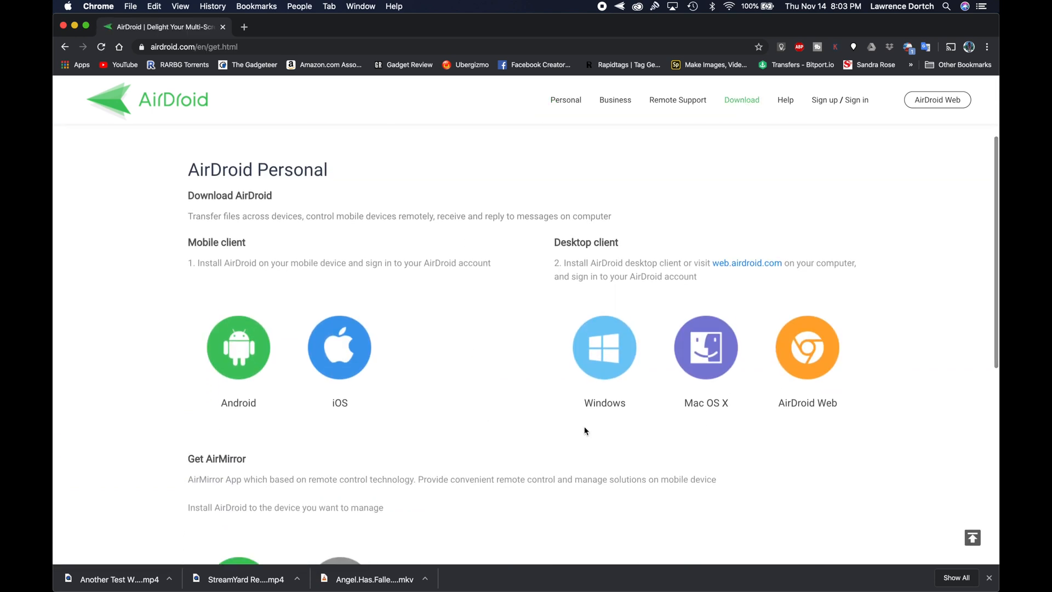
mouse_move(807, 346)
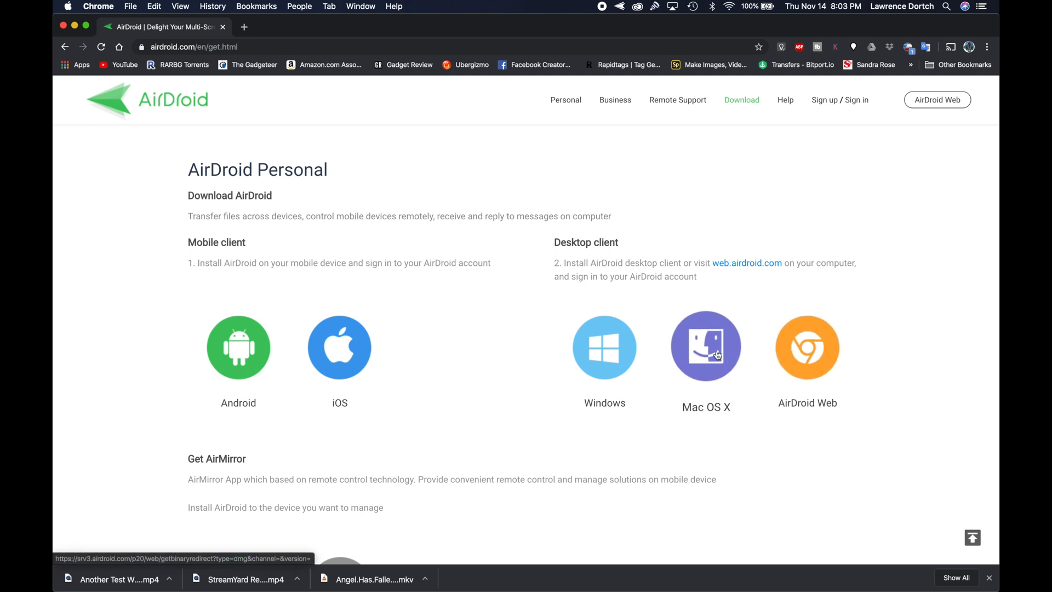
mouse_move(604, 347)
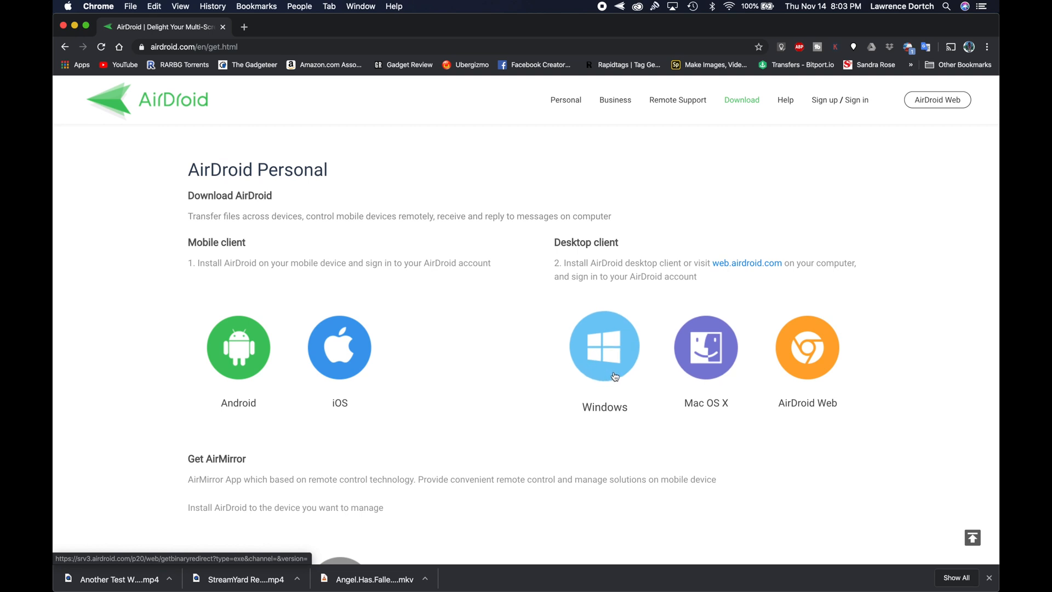